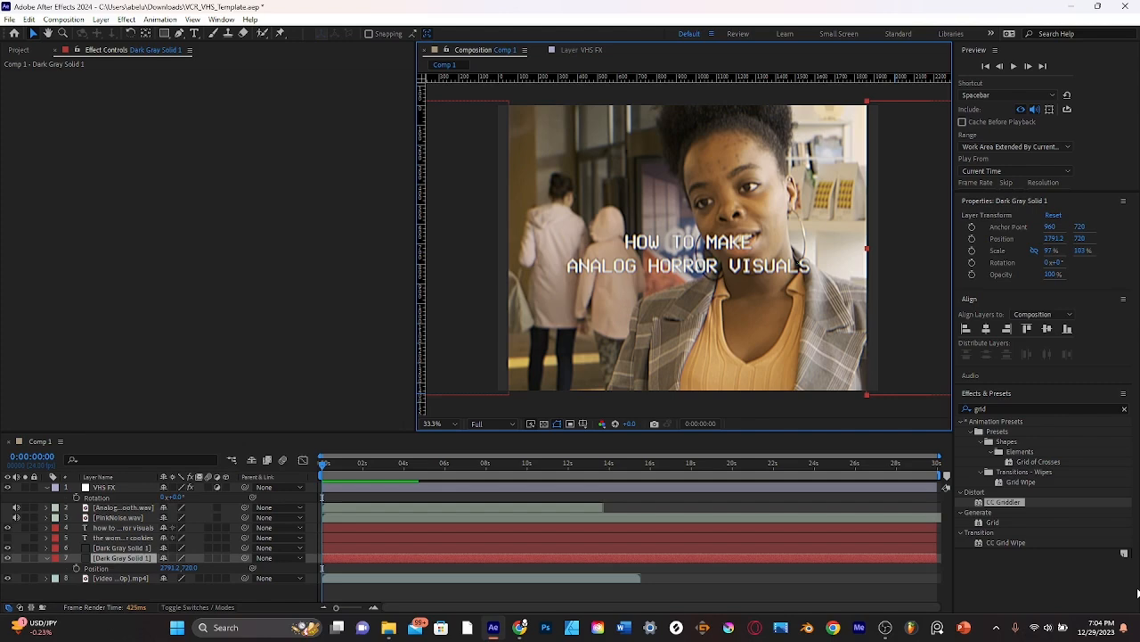
Select the VHS FX adjustment layer to reveal its effect stack in Effect Controls.
left_click(107, 487)
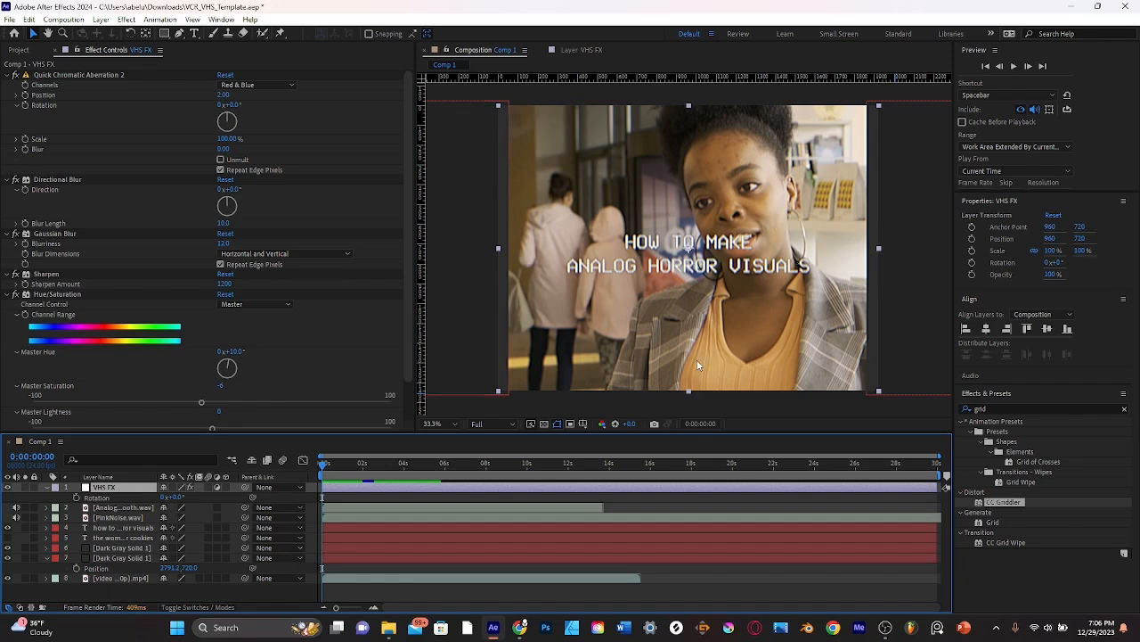
Bring up Comp 1's composition settings showing its custom 24 fps preset.
left_click(122, 556)
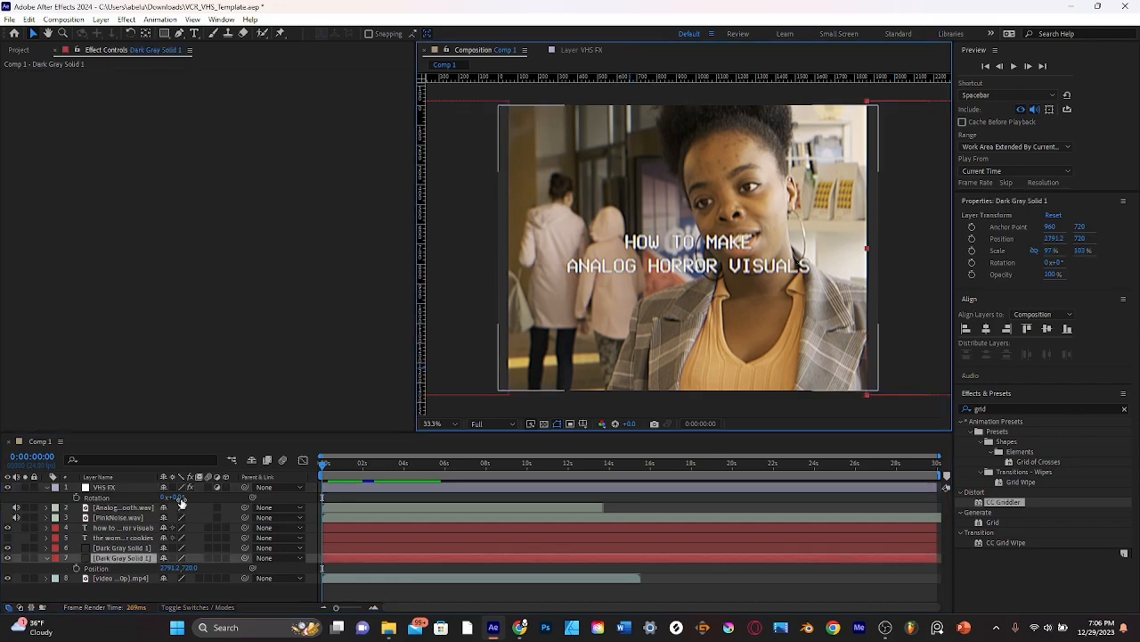
left_click(103, 487)
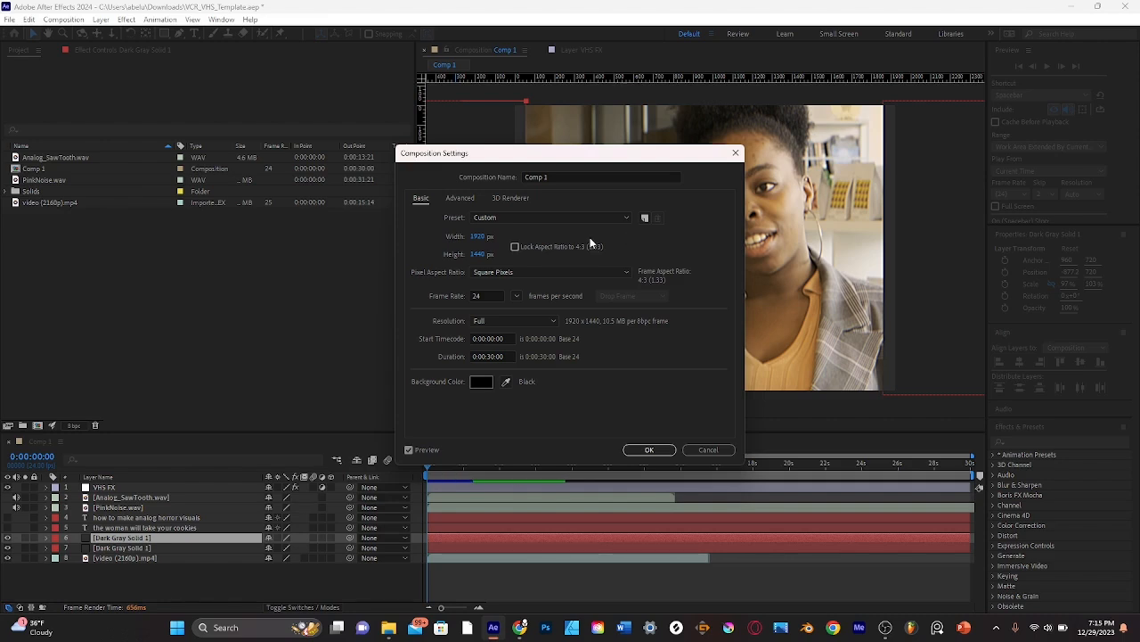
mouse_move(618, 246)
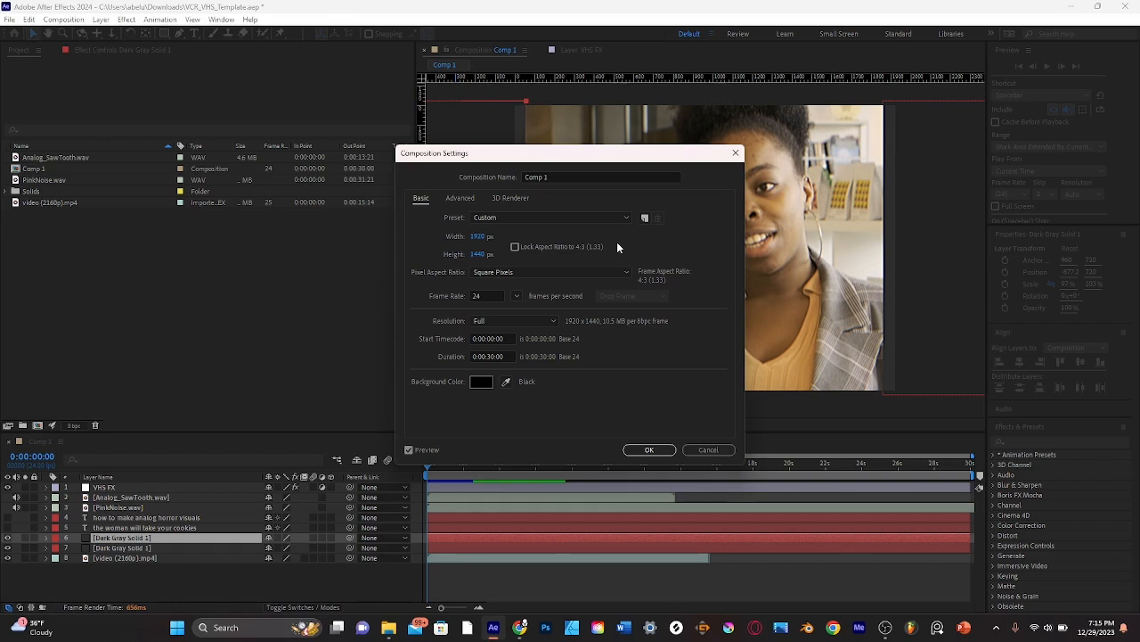
mouse_move(542, 278)
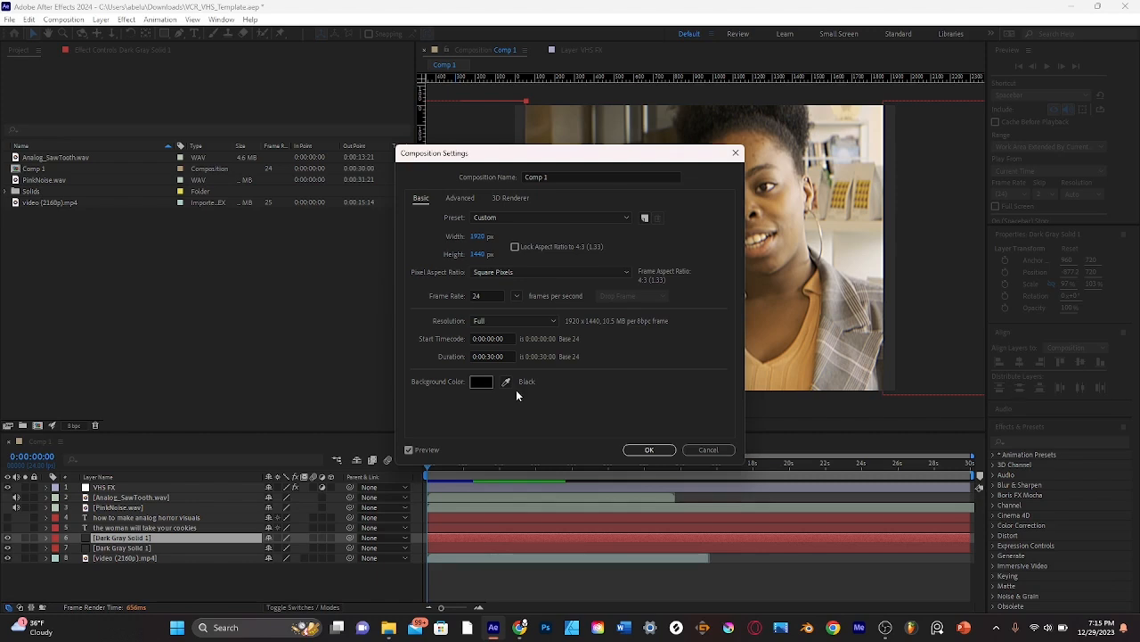
mouse_move(504, 367)
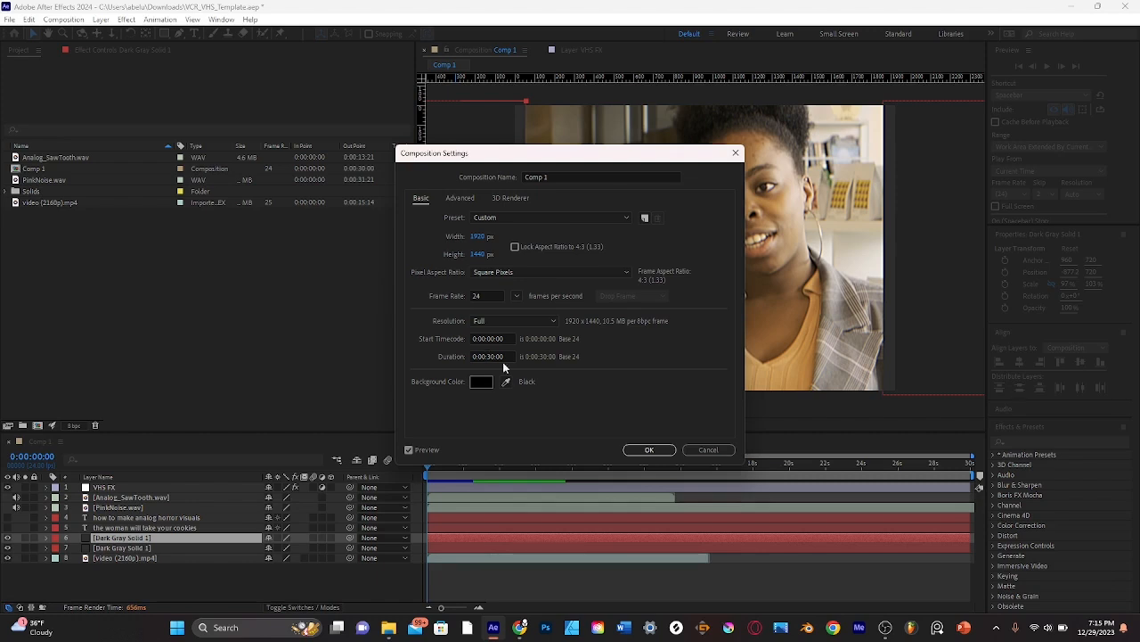
Confirm the composition settings and review the imported audio files in the project.
left_click(649, 449)
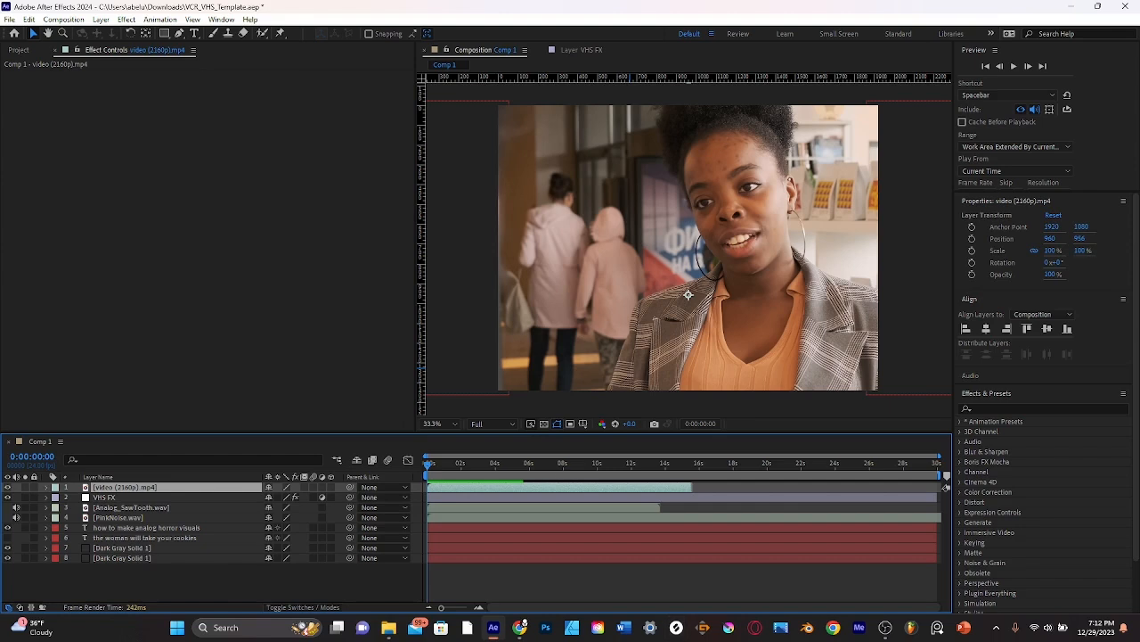
mouse_move(178, 210)
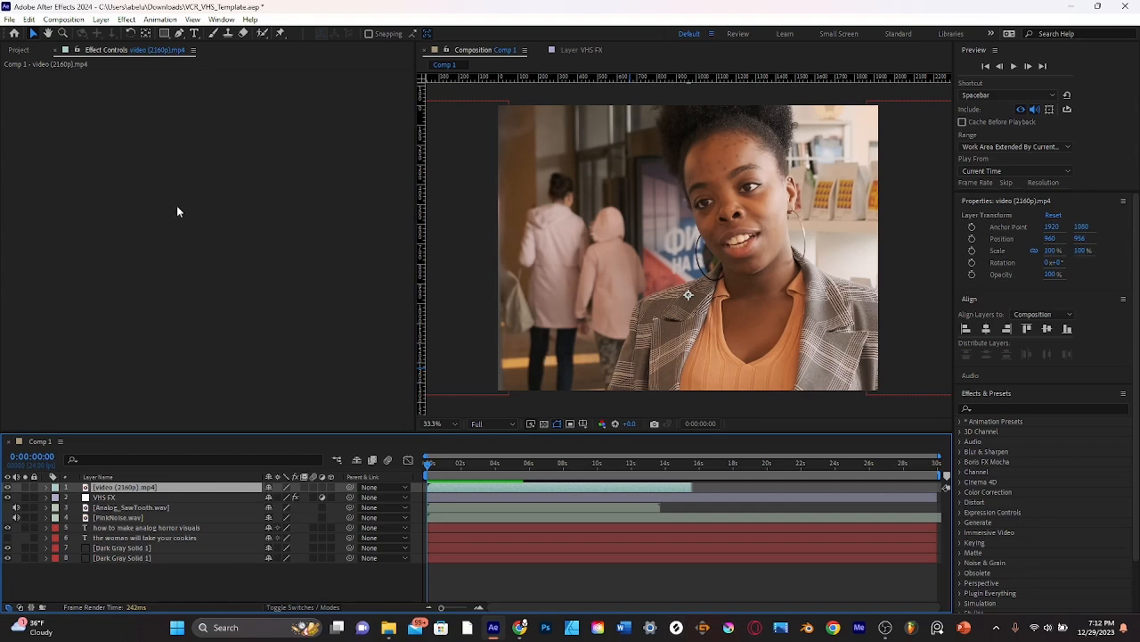
left_click(18, 50)
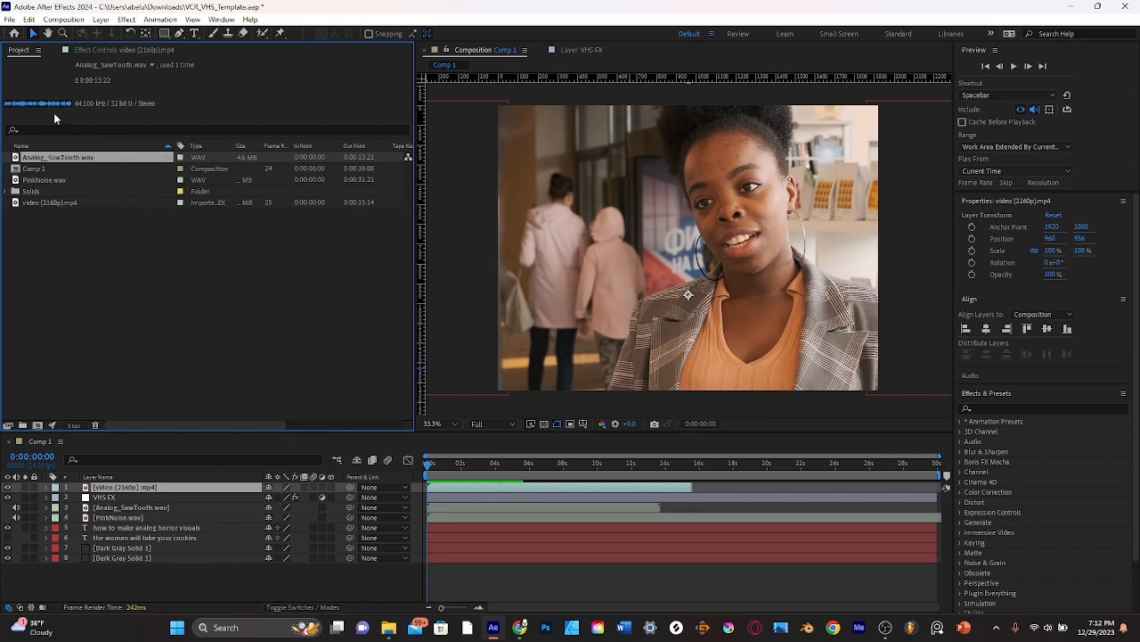
mouse_move(149, 296)
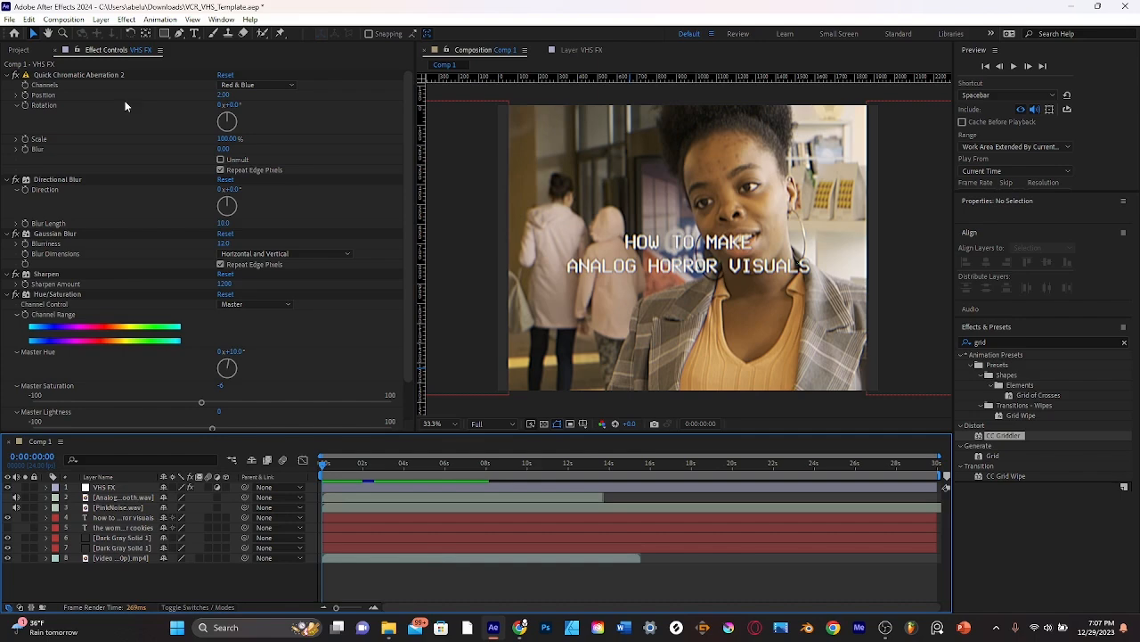
left_click(104, 486)
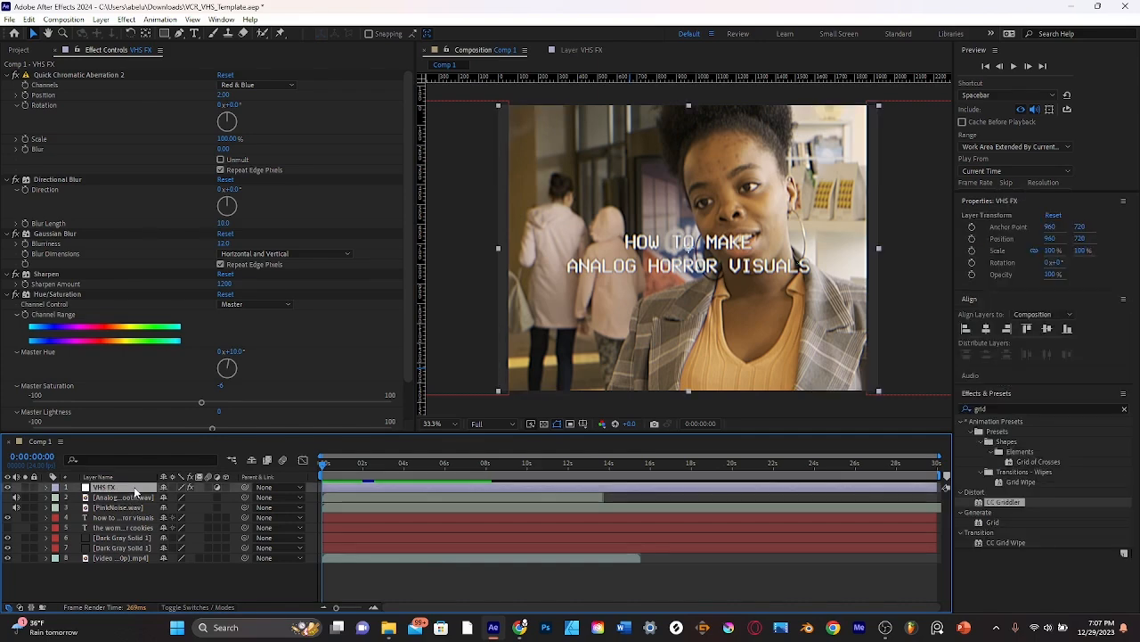
scroll("down", 3)
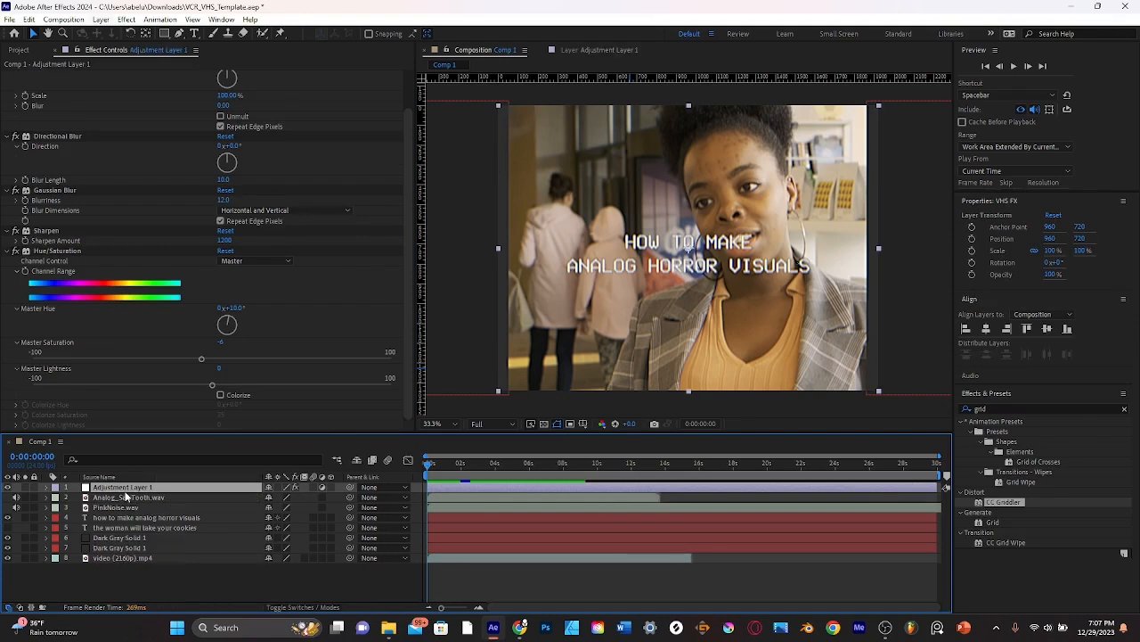
left_click(99, 20)
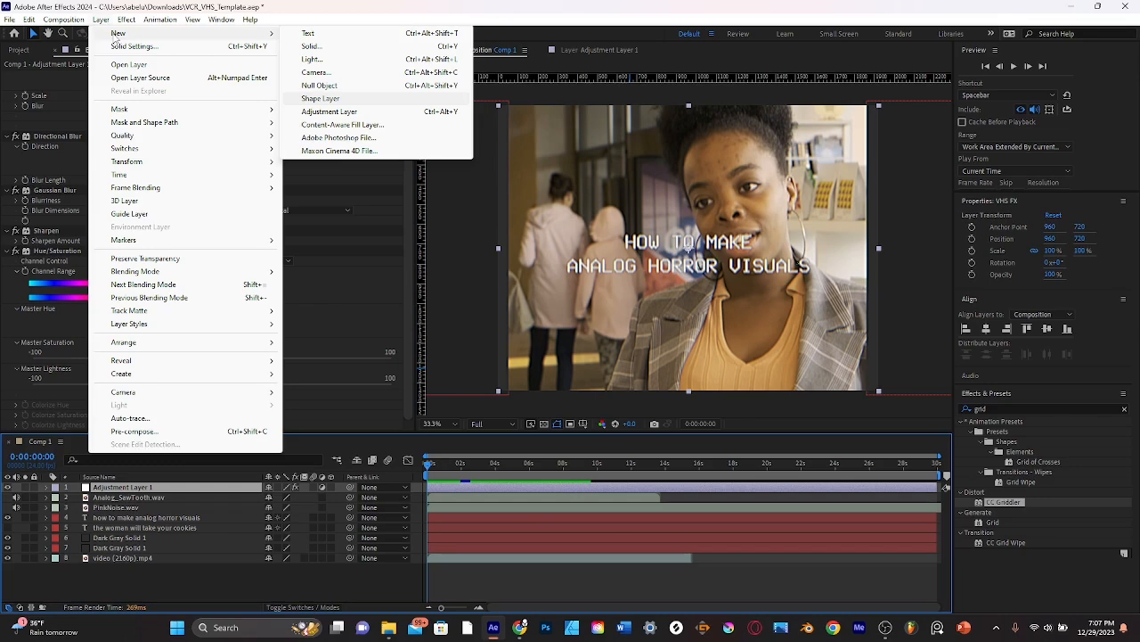
left_click(328, 111)
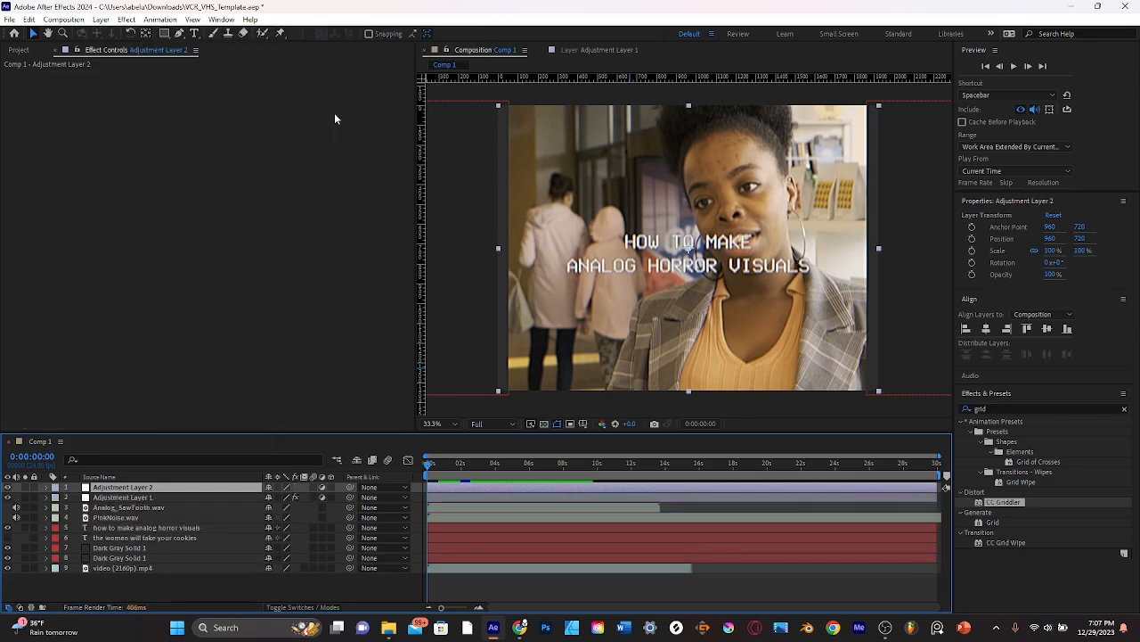
left_click(103, 488)
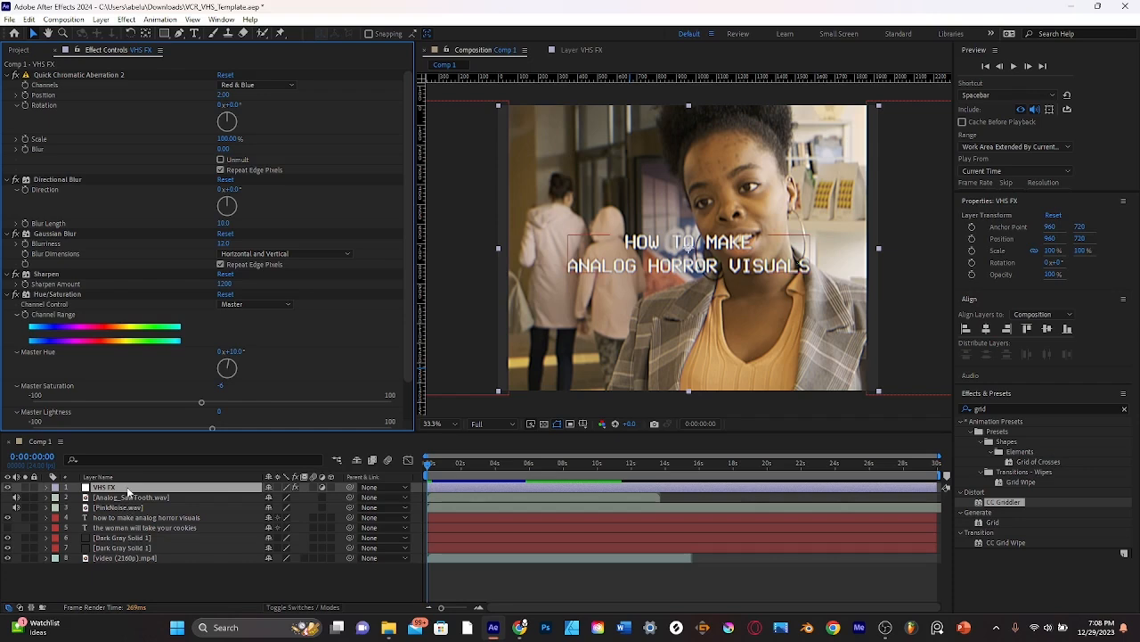
Set Quick Chromatic Aberration 2 on VHS FX to split the Red & Blue channels.
left_click(104, 487)
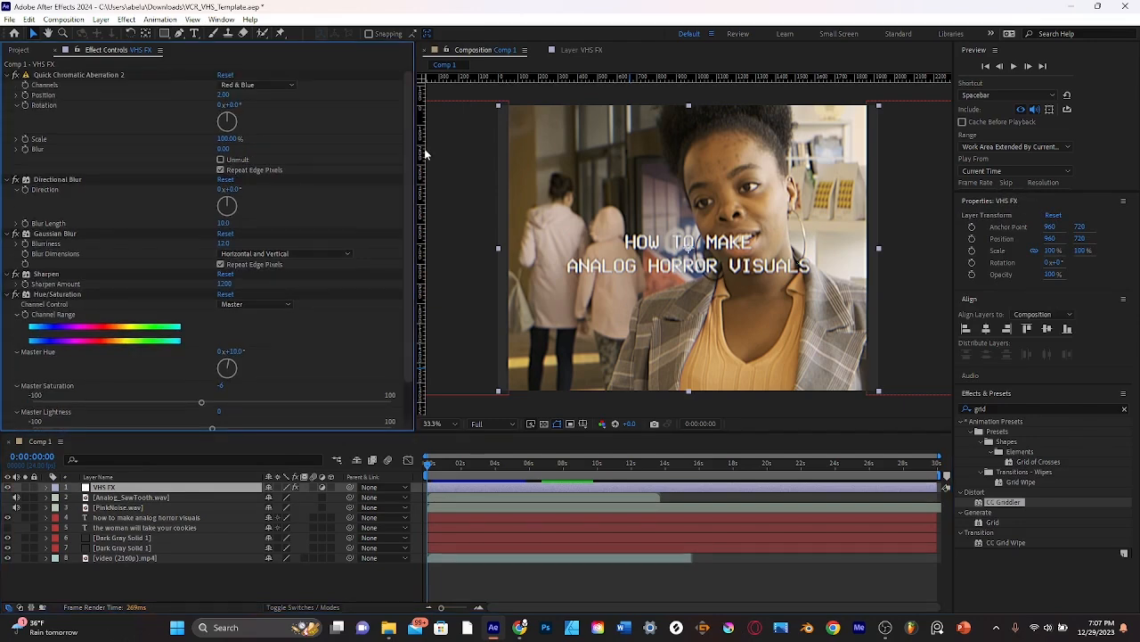
mouse_move(132, 396)
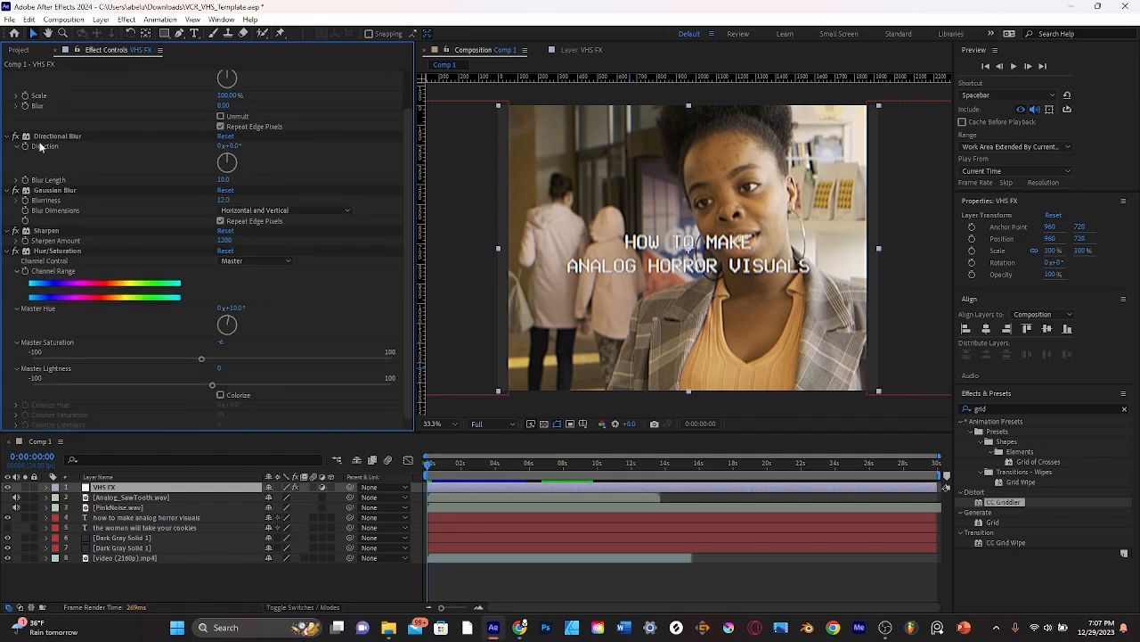
scroll("up", 3)
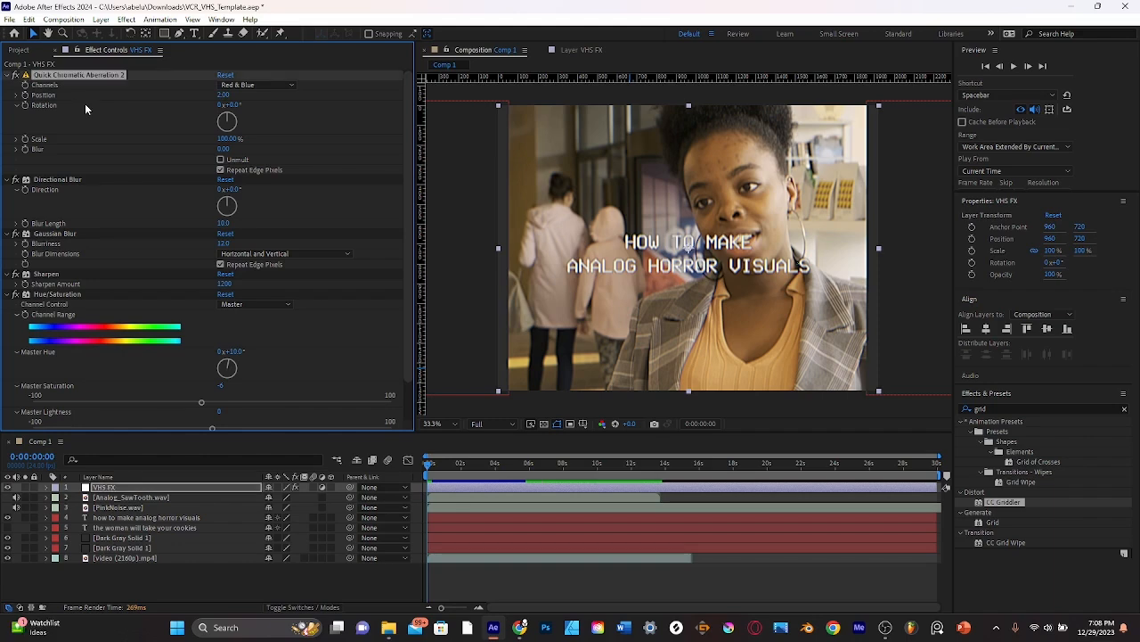
mouse_move(14, 97)
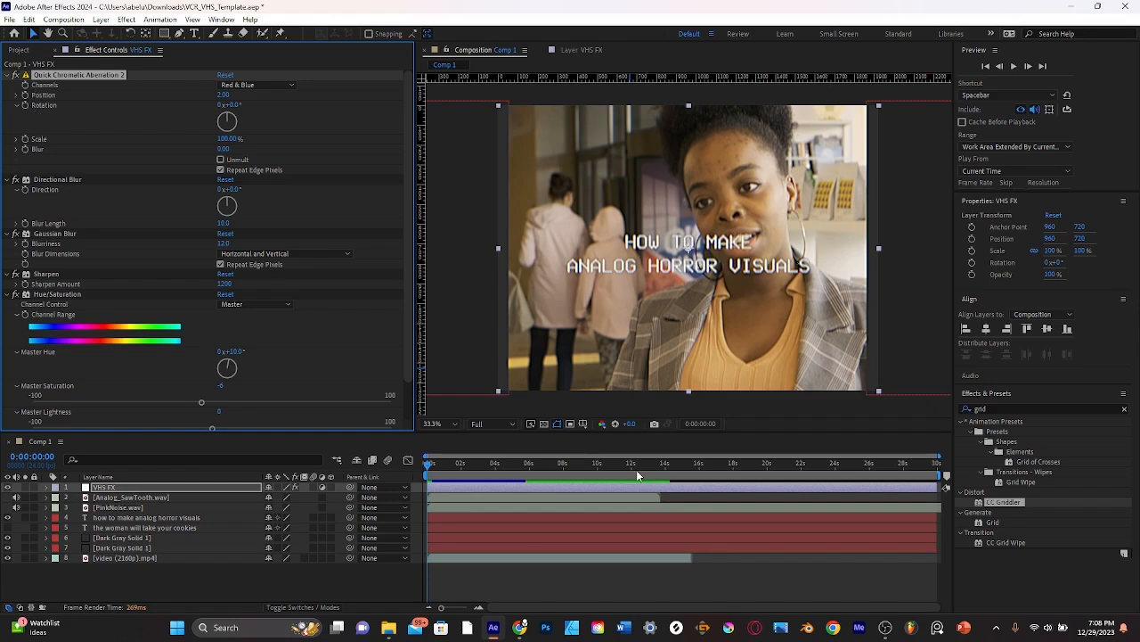
mouse_move(64, 139)
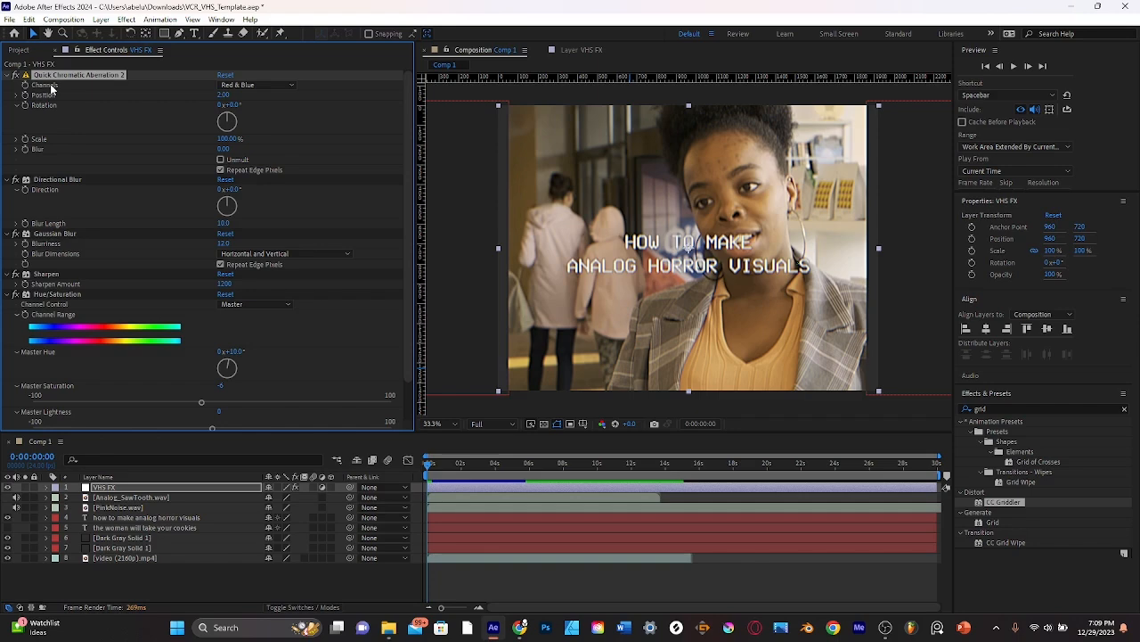
mouse_move(121, 88)
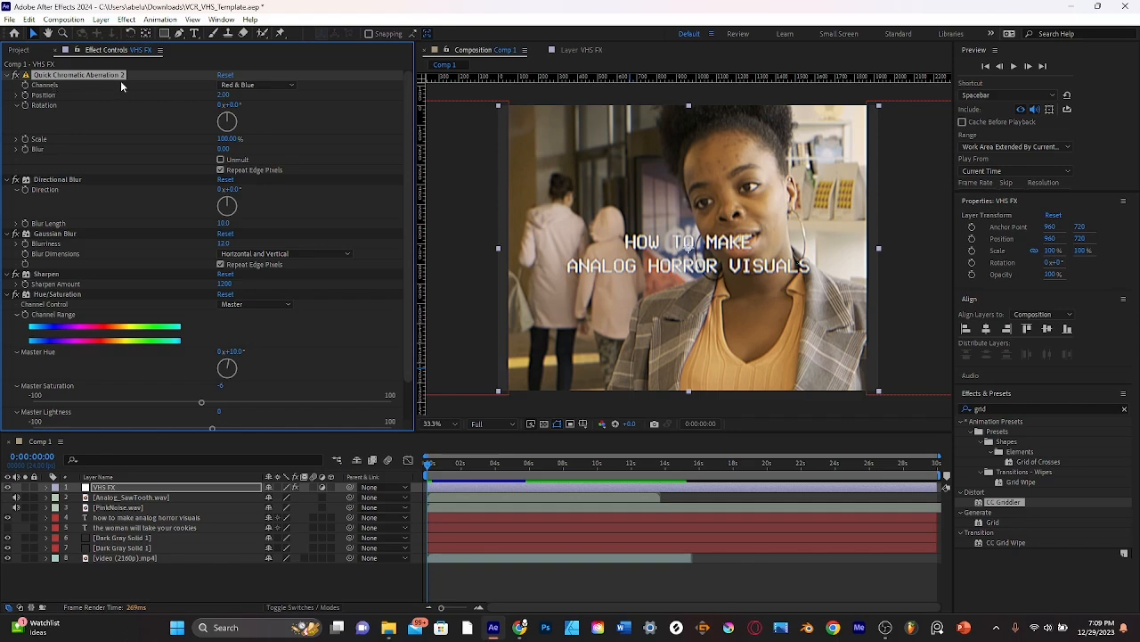
mouse_move(148, 142)
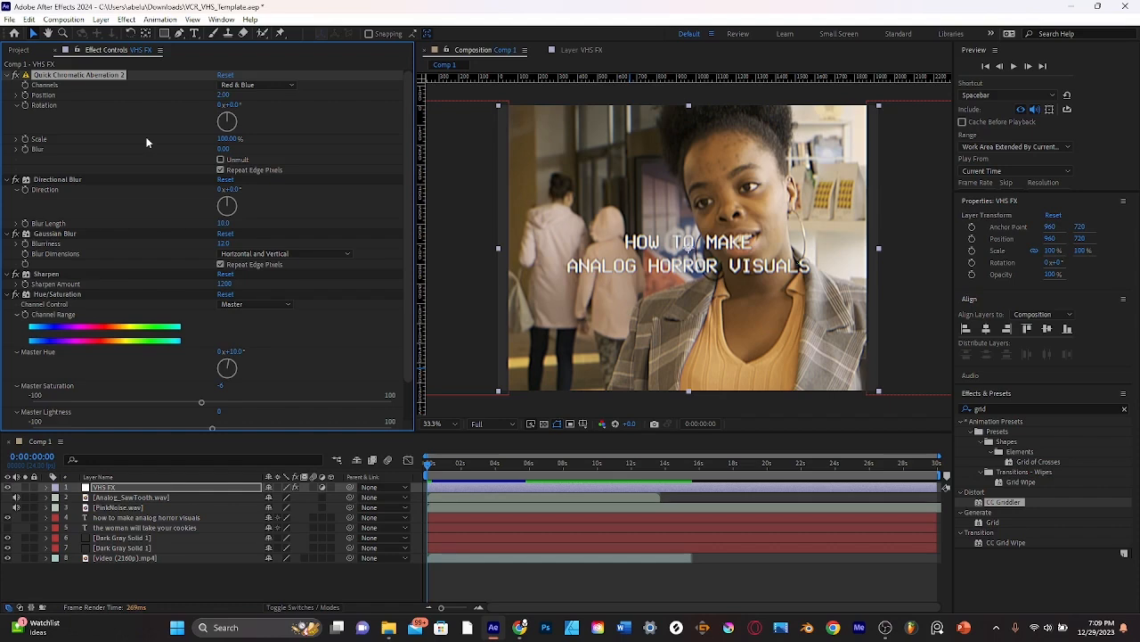
mouse_move(104, 116)
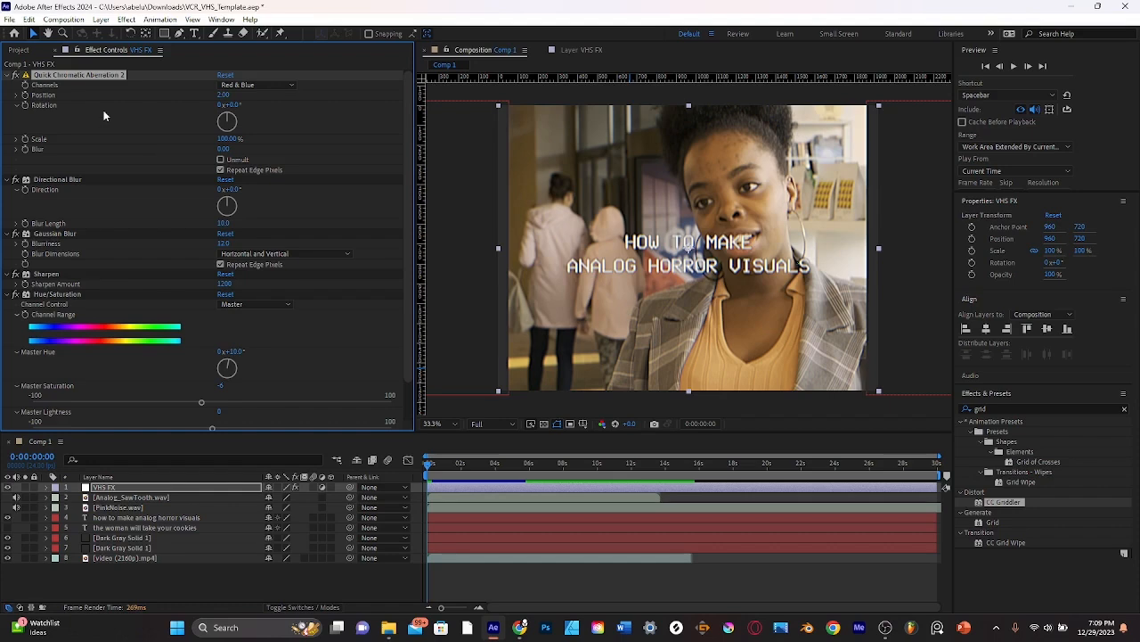
mouse_move(178, 79)
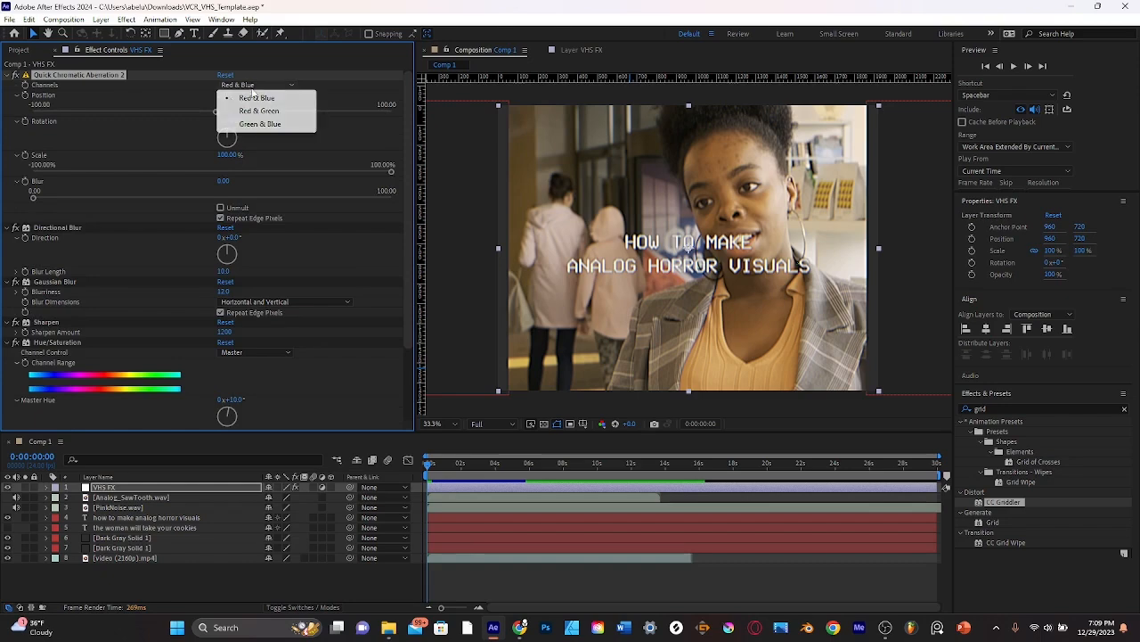
left_click(257, 96)
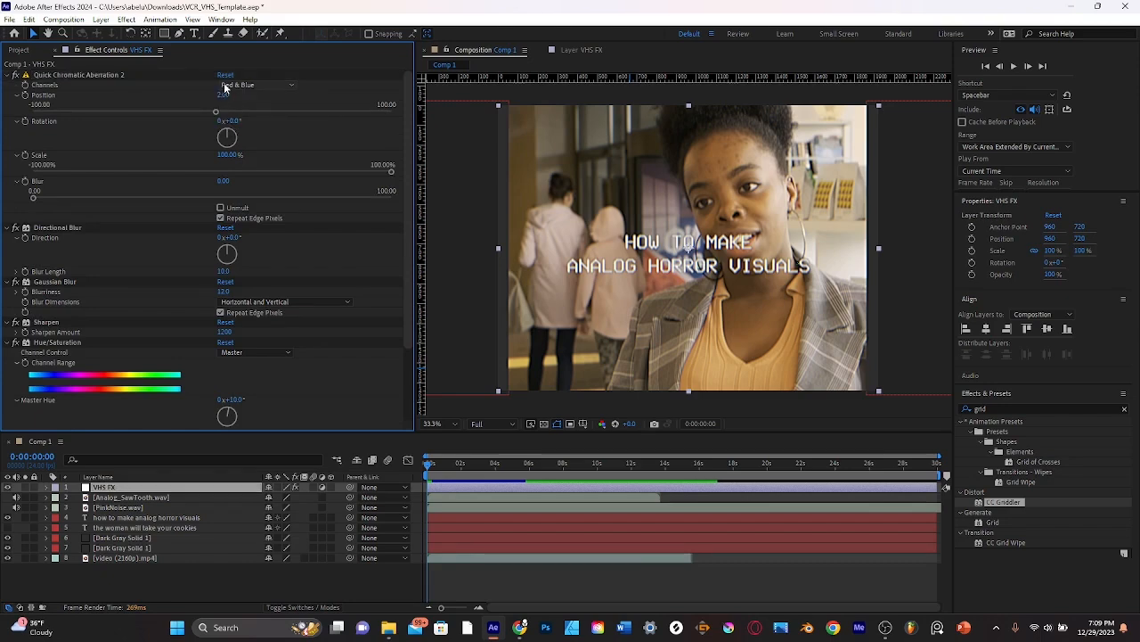
left_click(223, 94)
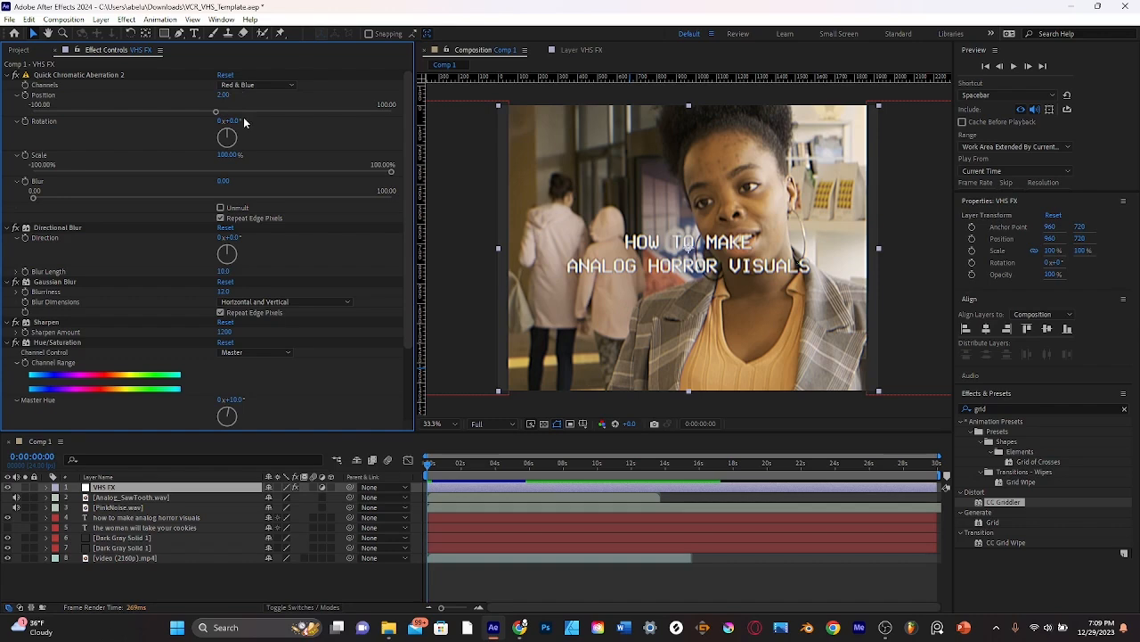
mouse_move(239, 160)
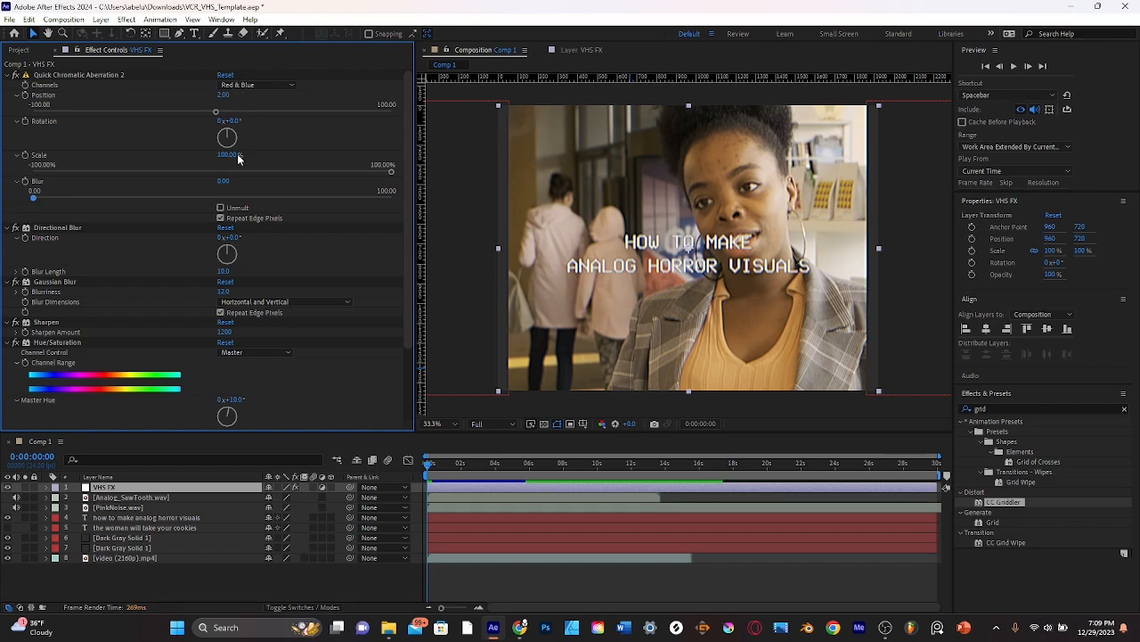
mouse_move(32, 207)
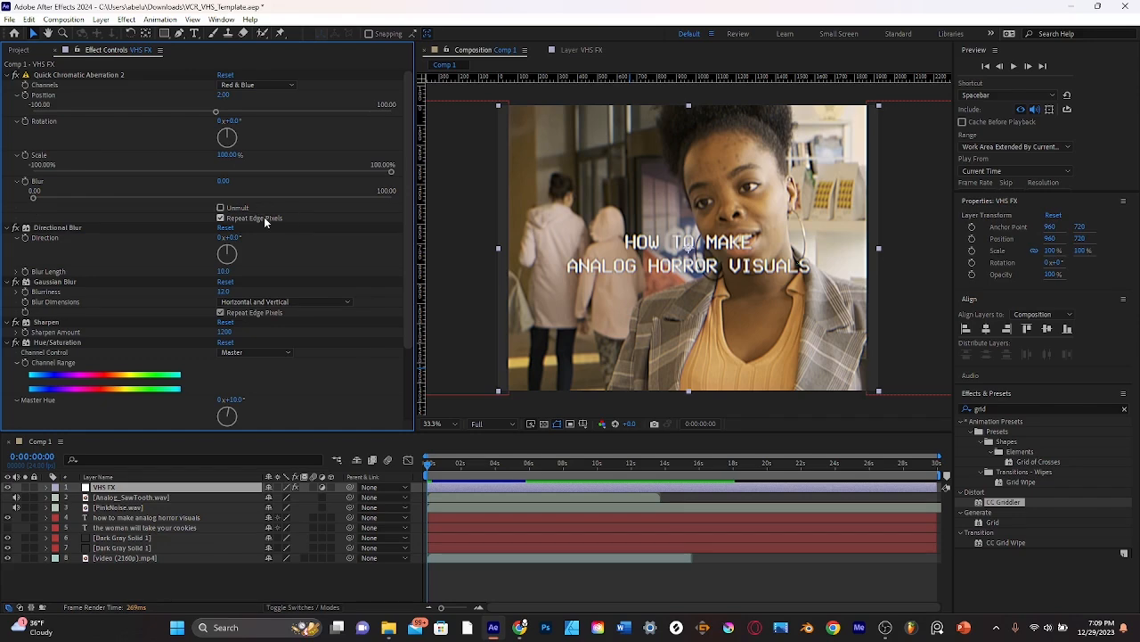
scroll("down", 3)
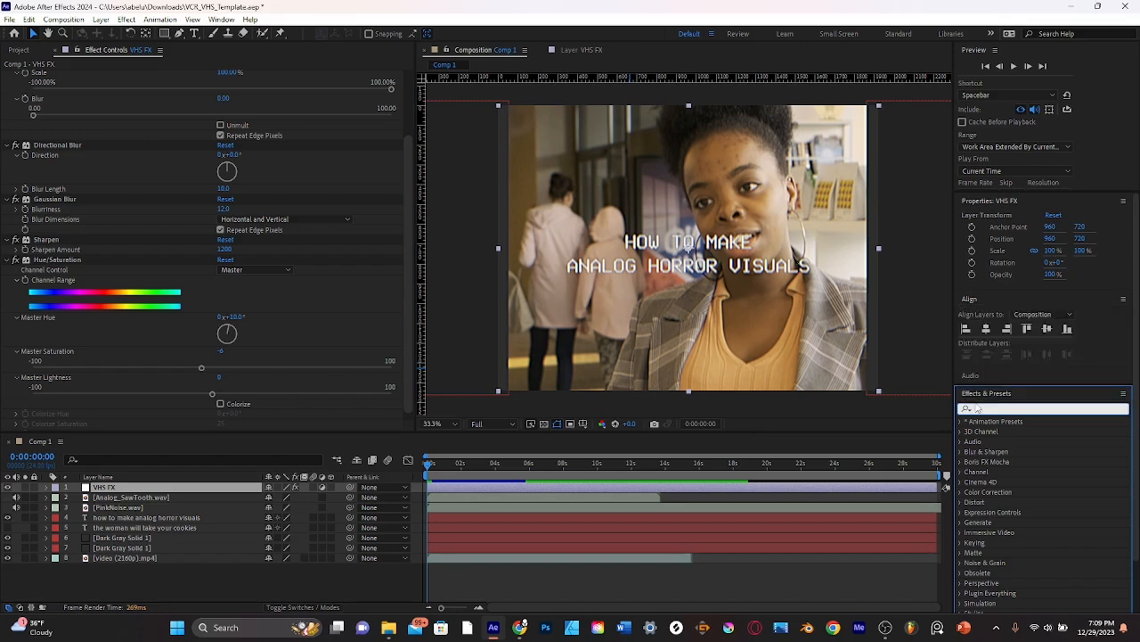
Search the effects for 'dire' and adjust the Sharpen amount on the VHS FX layer.
left_click(1033, 408)
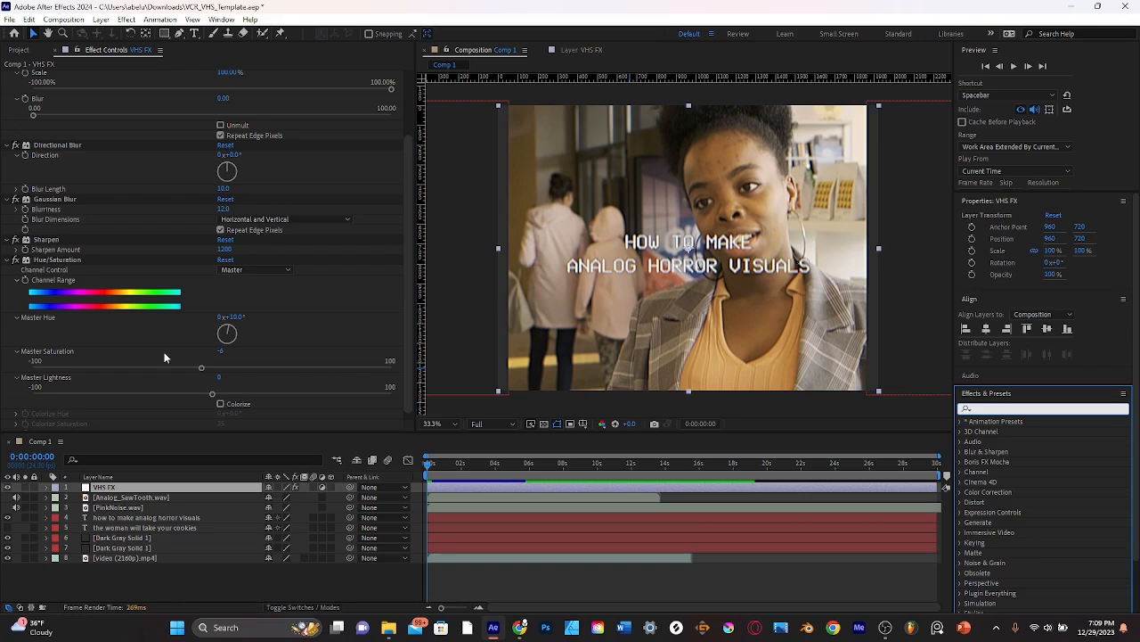
type("dire")
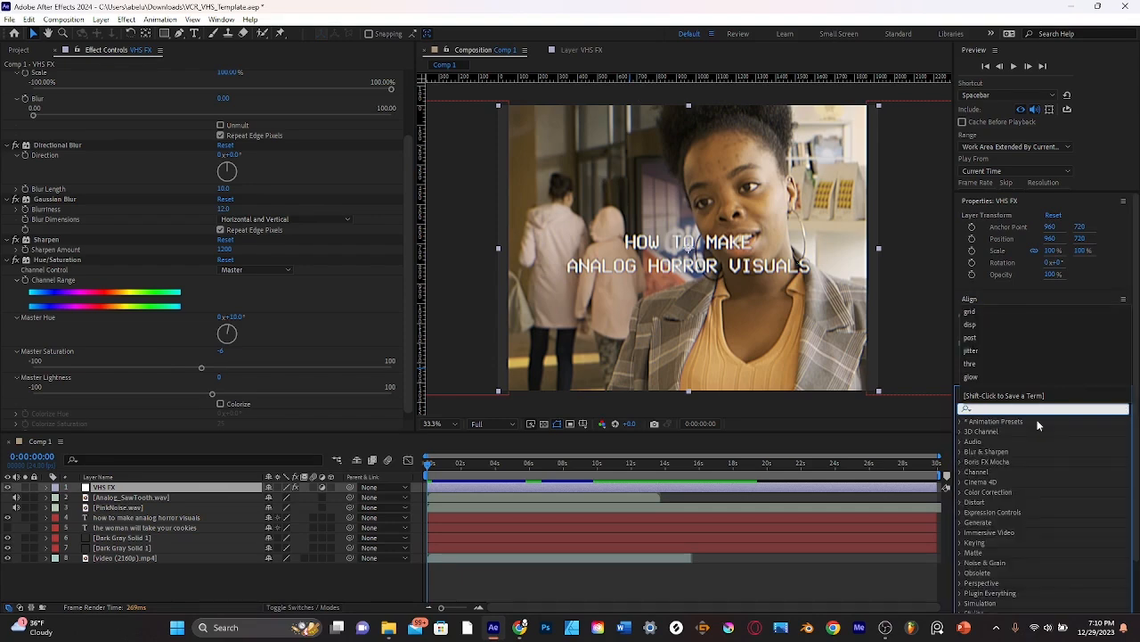
mouse_move(1094, 368)
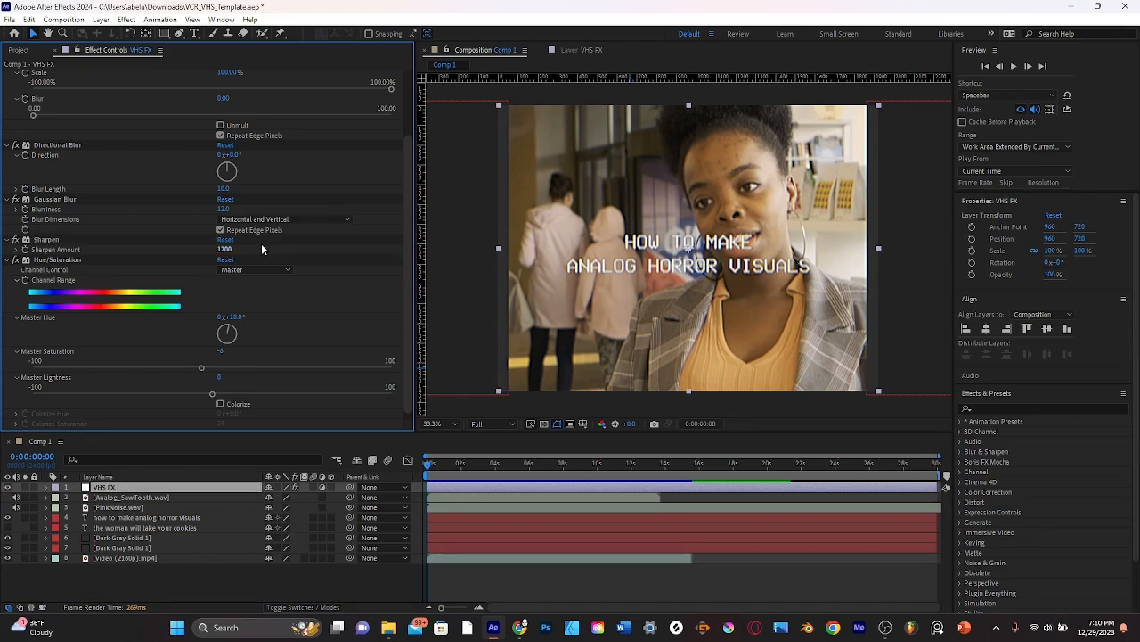
double_click(224, 249)
type("1500")
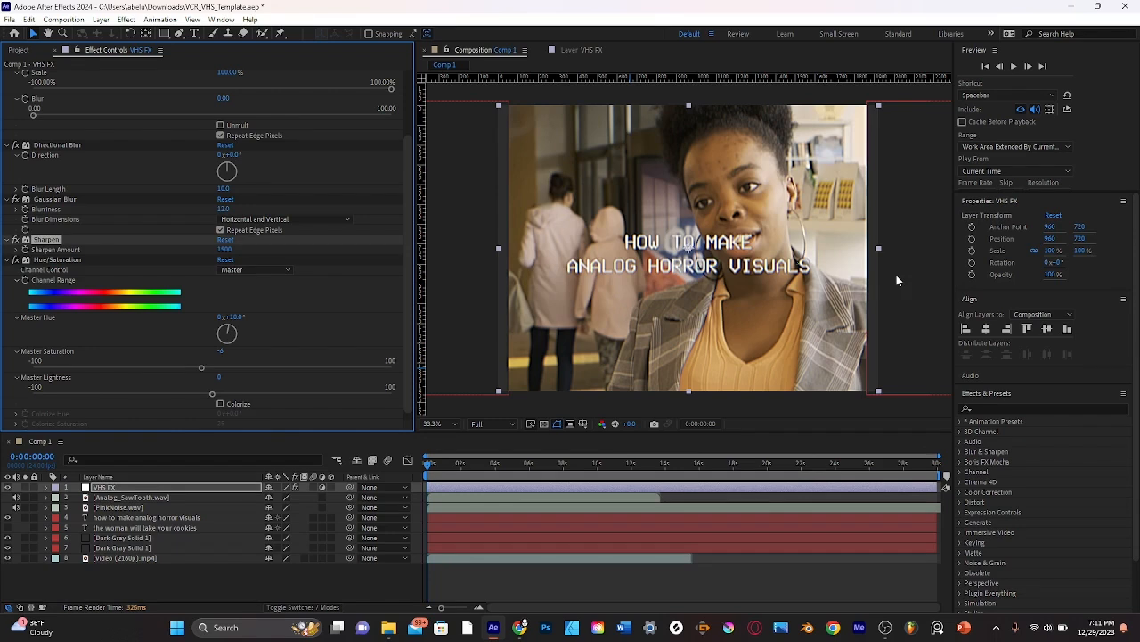
mouse_move(833, 218)
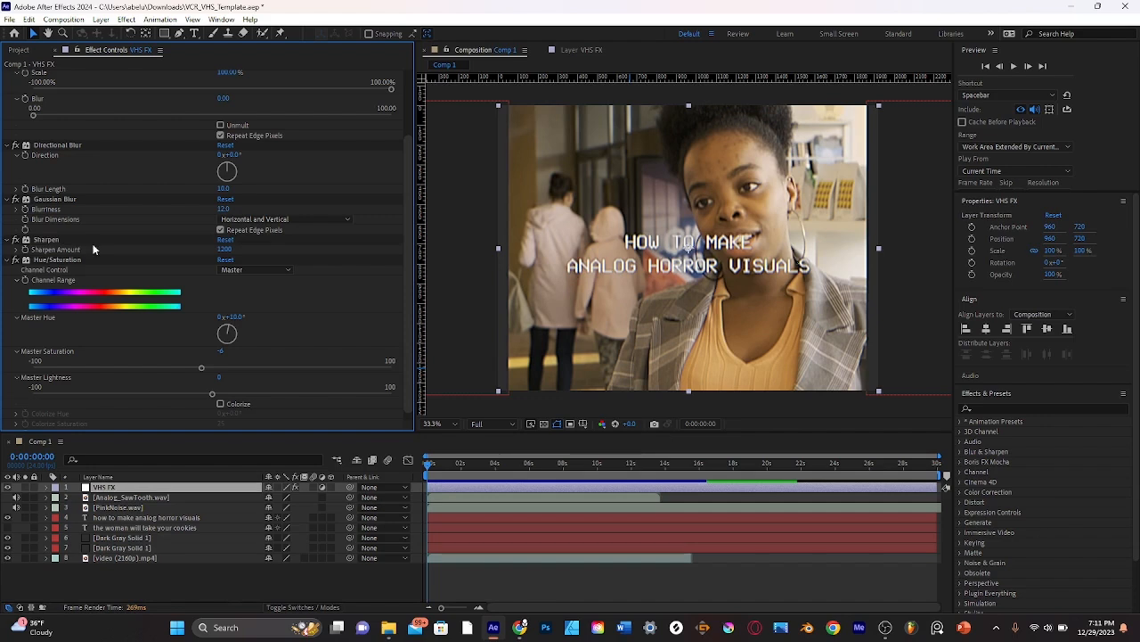
mouse_move(231, 299)
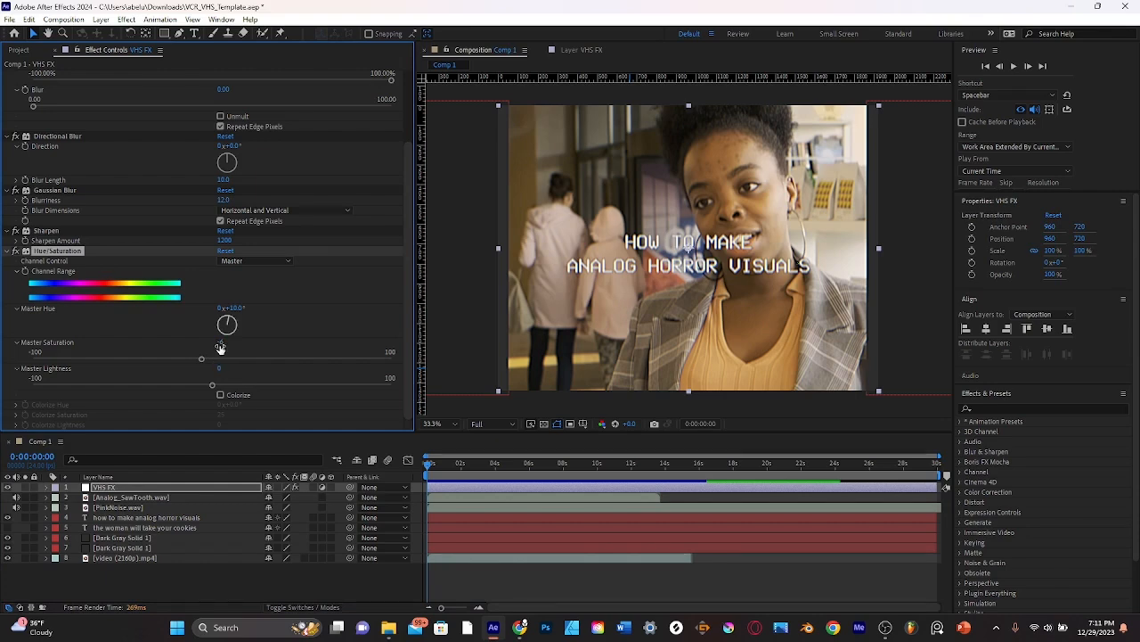
Edit the Master Saturation value of the VHS FX Hue/Saturation effect.
double_click(234, 308)
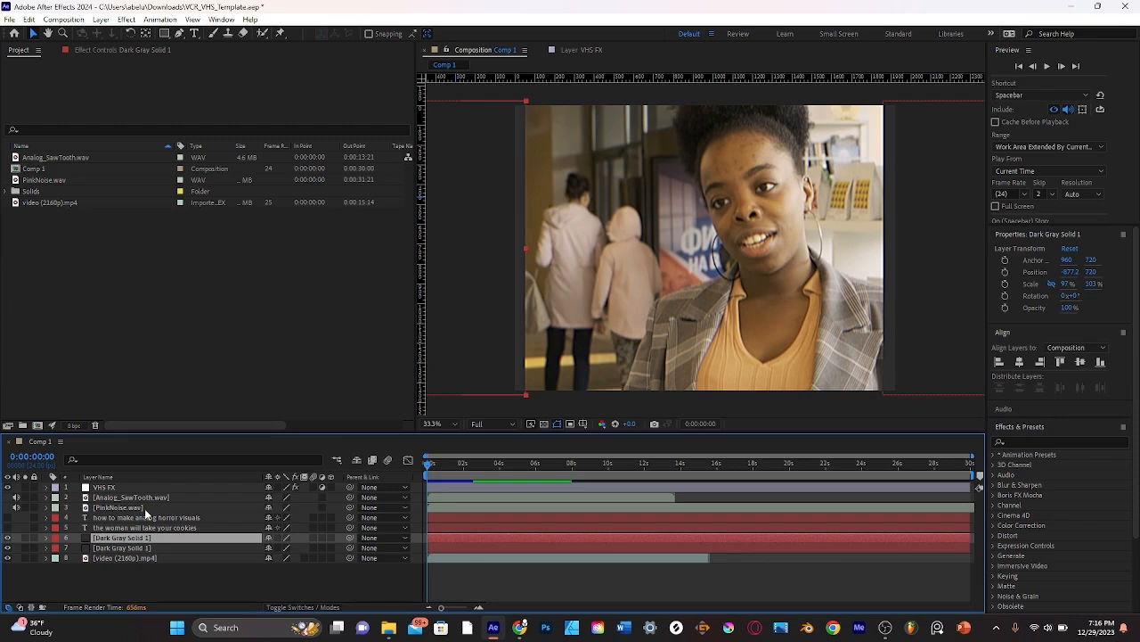
left_click(132, 496)
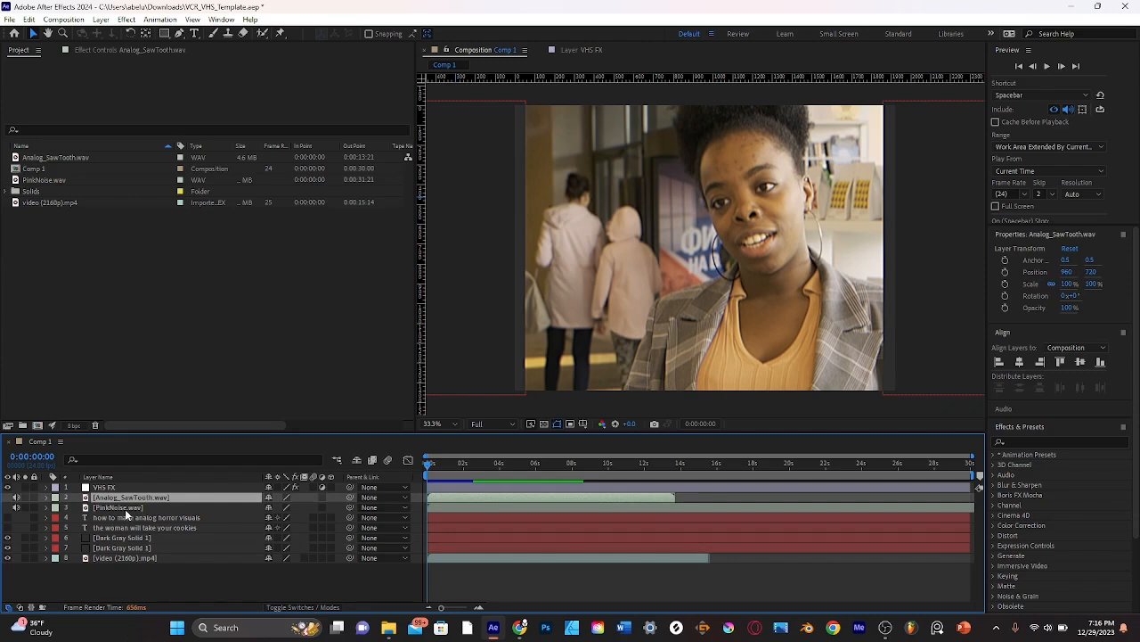
mouse_move(118, 517)
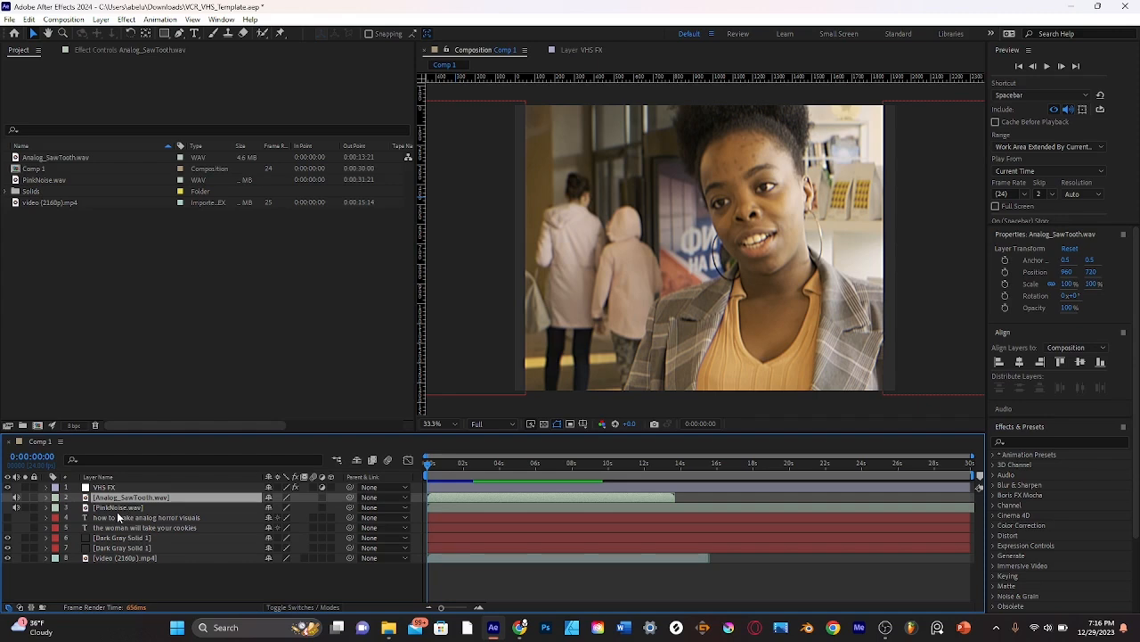
left_click(129, 506)
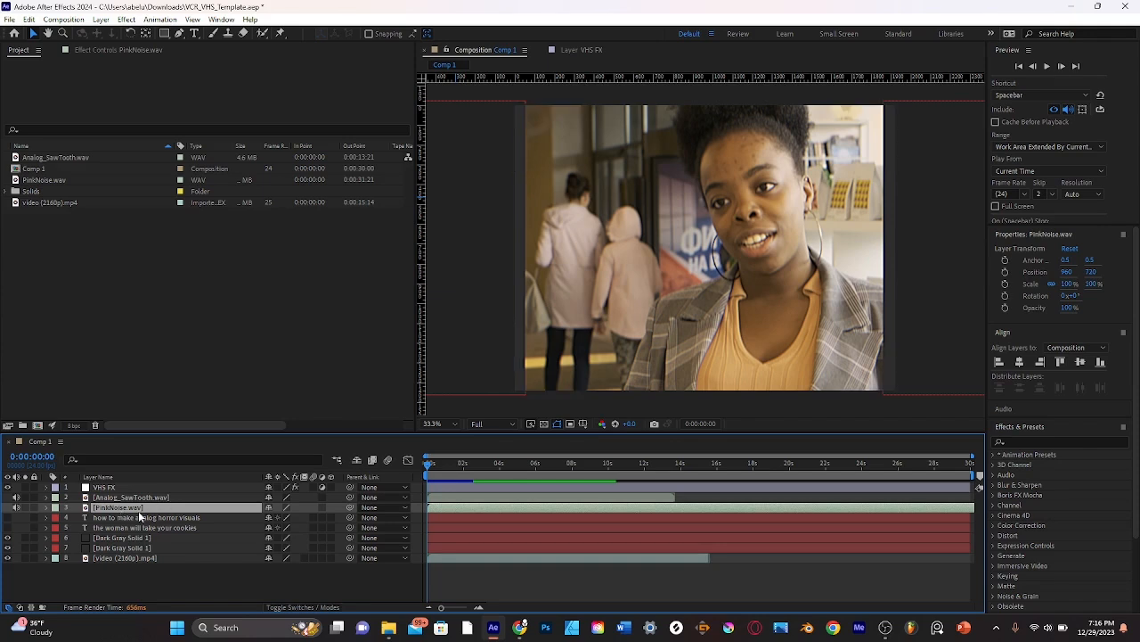
left_click(130, 497)
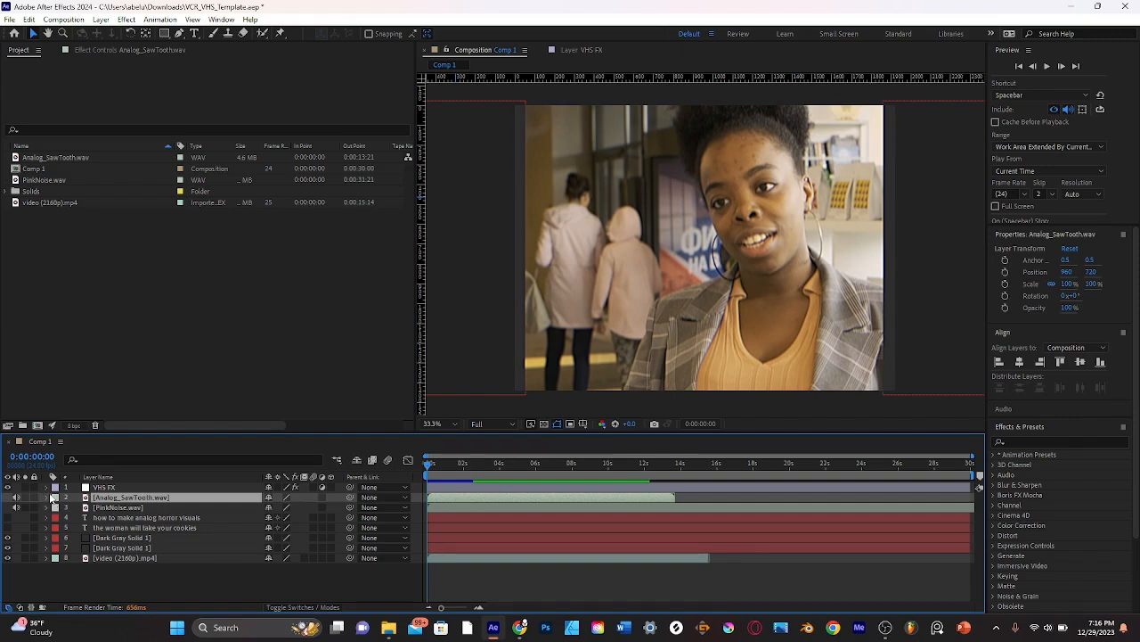
Reveal the audio level properties of the sawtooth hum and pink noise layers.
left_click(47, 497)
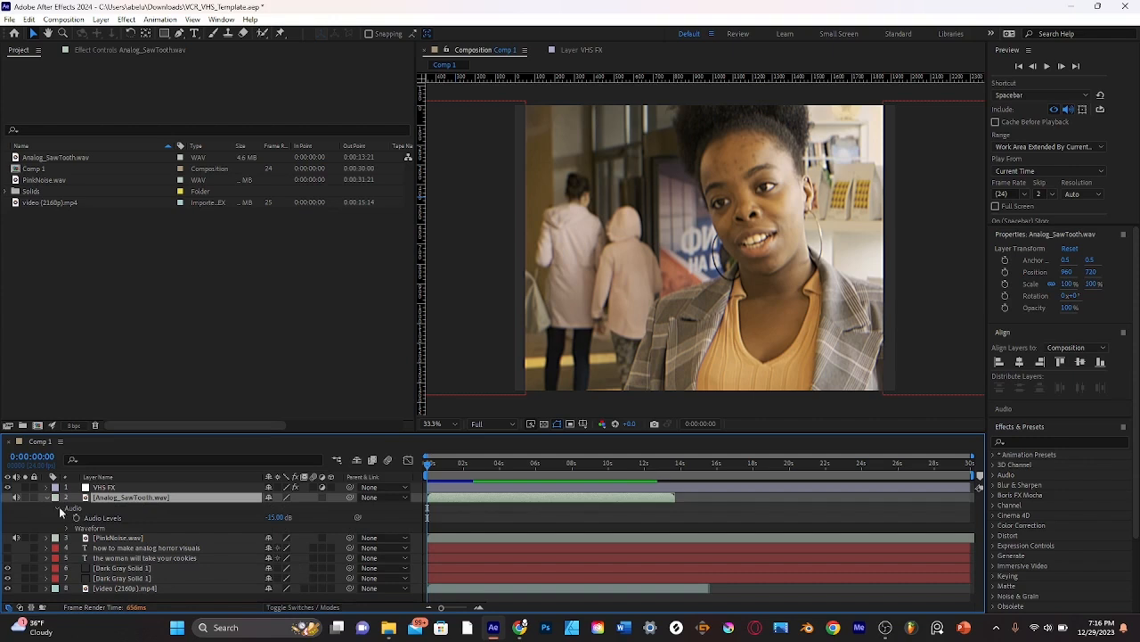
left_click(46, 538)
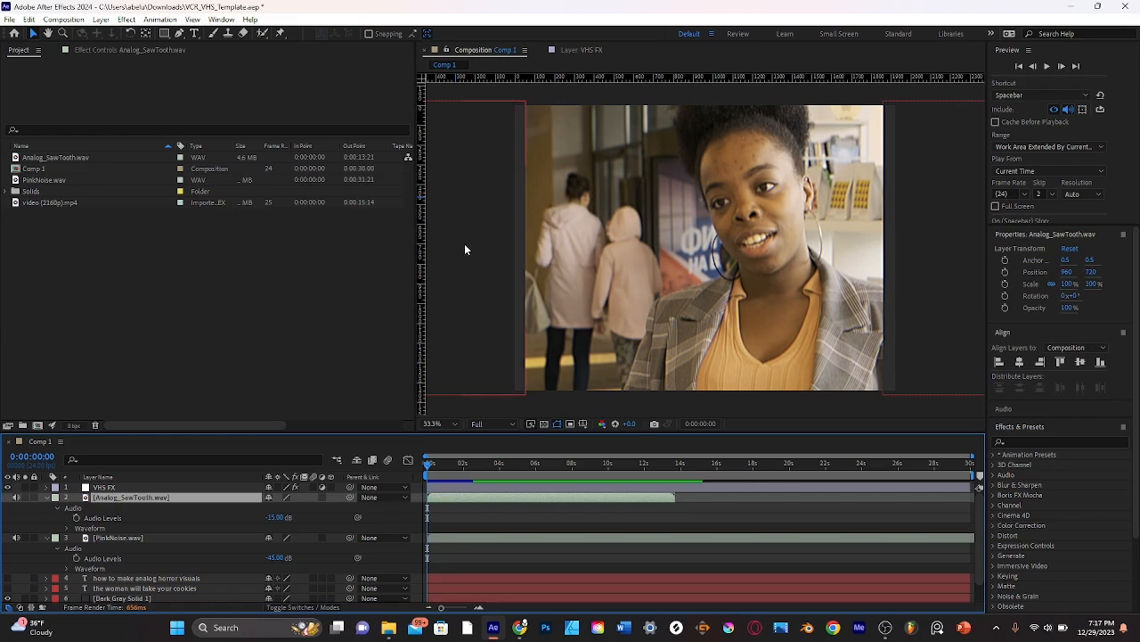
mouse_move(199, 478)
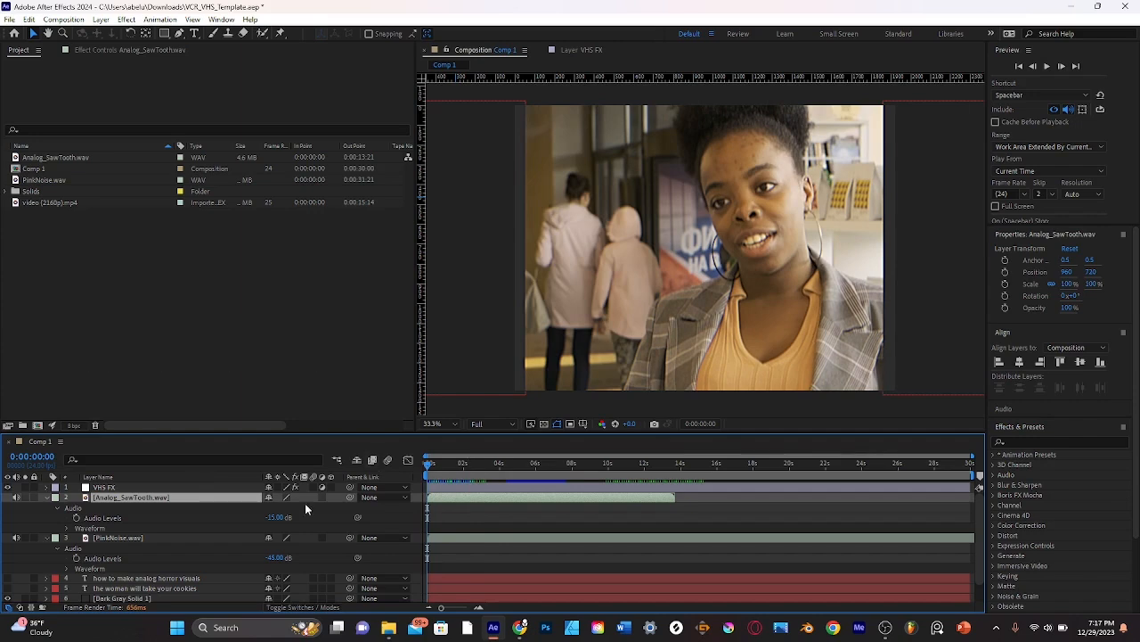
mouse_move(185, 499)
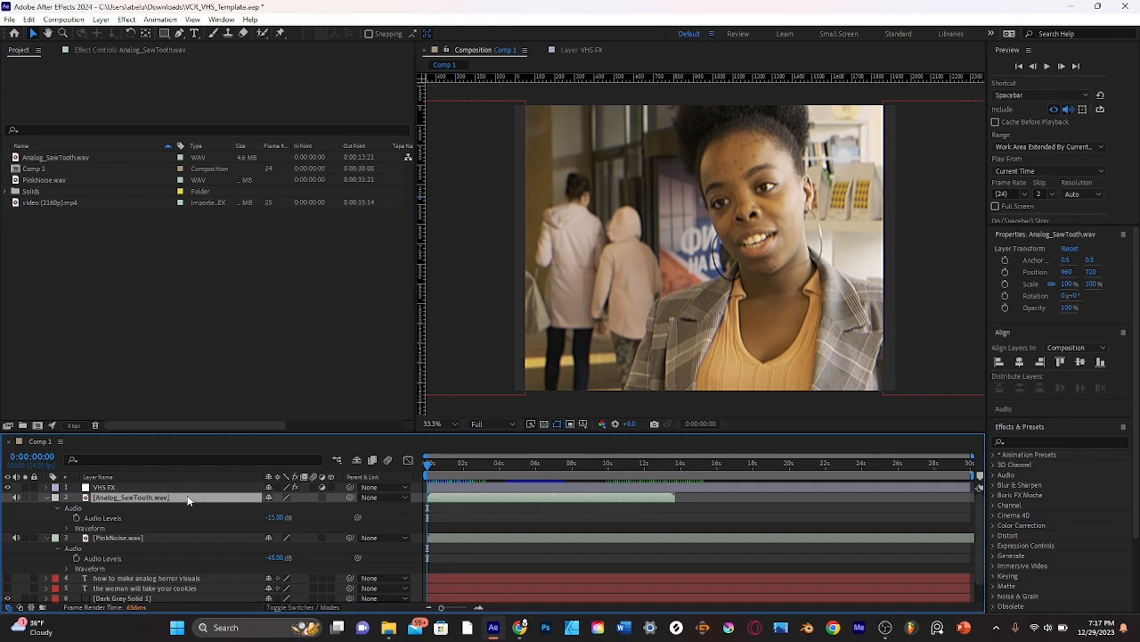
mouse_move(160, 541)
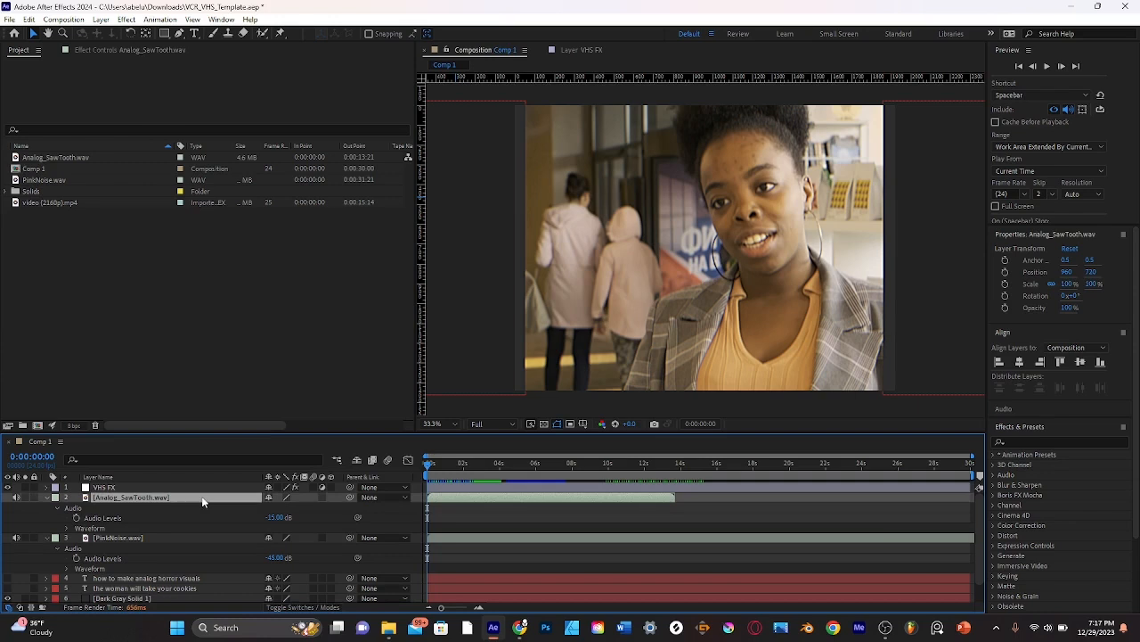
mouse_move(154, 524)
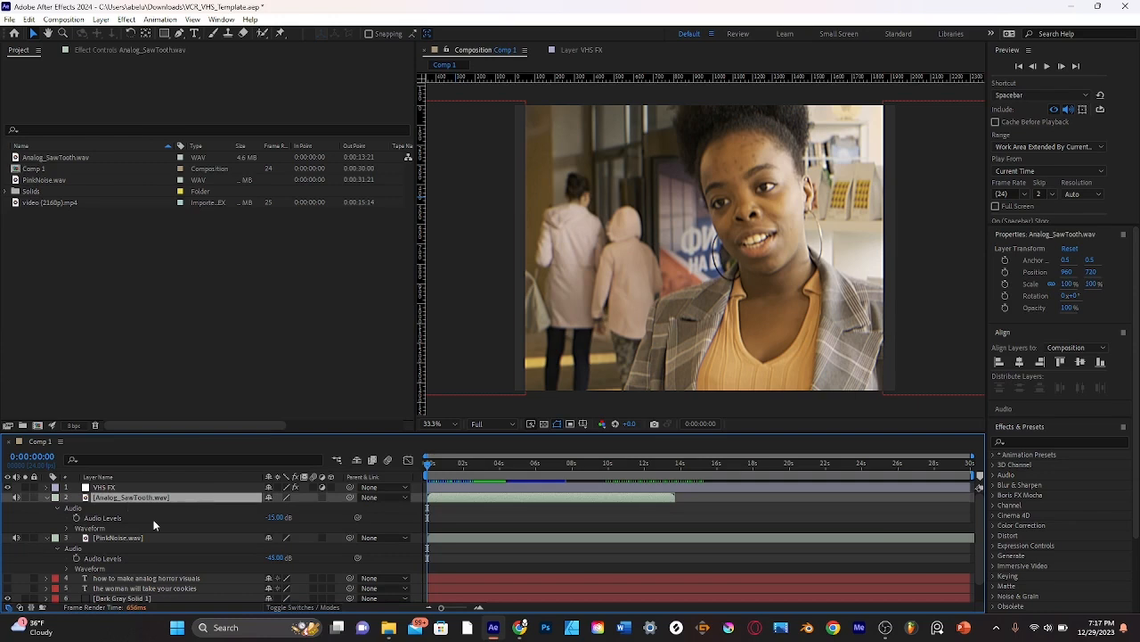
mouse_move(296, 524)
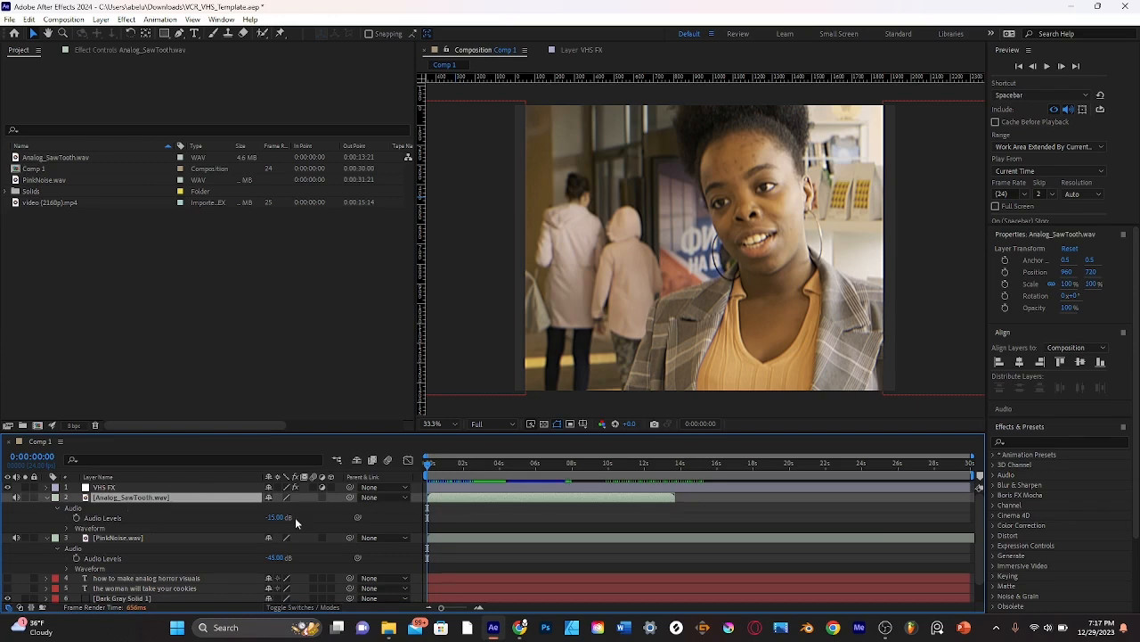
left_click(118, 537)
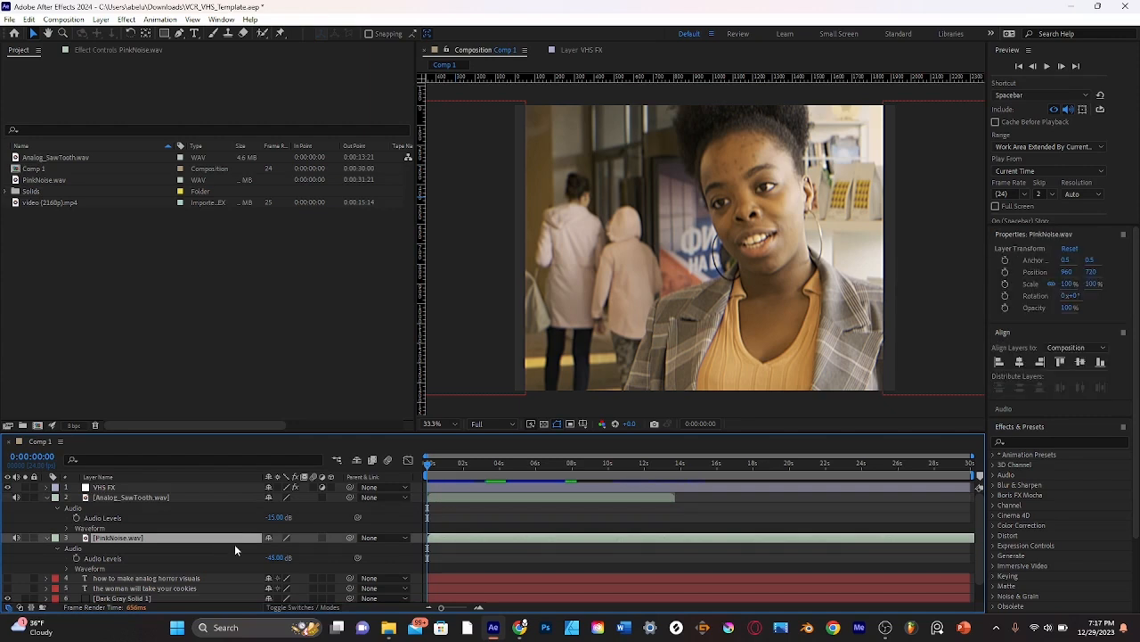
mouse_move(56, 536)
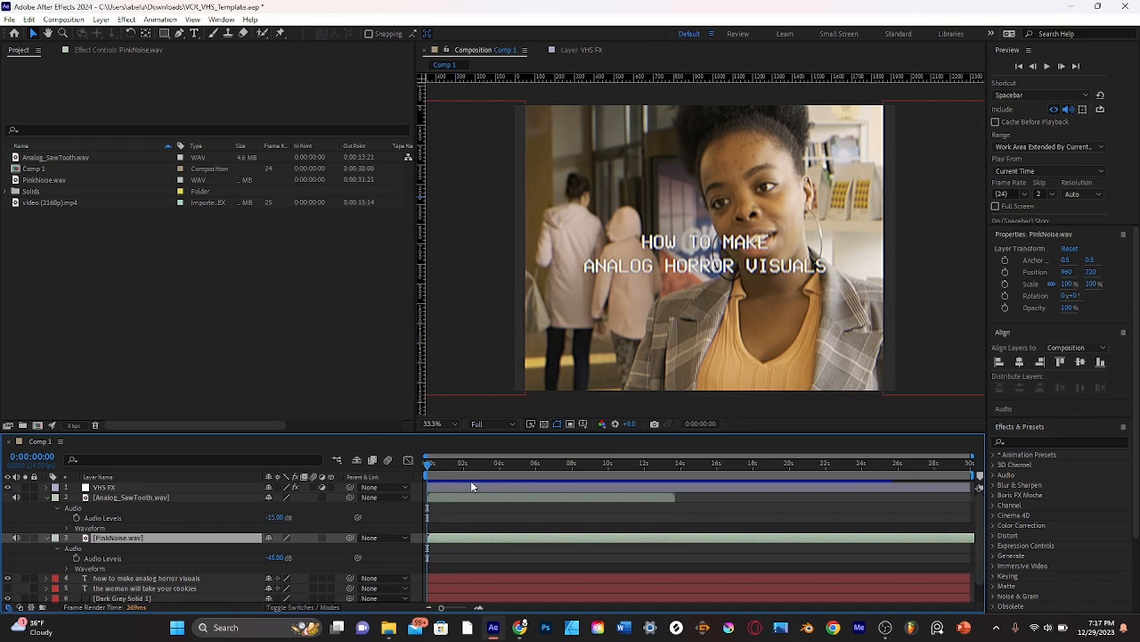
left_click(46, 538)
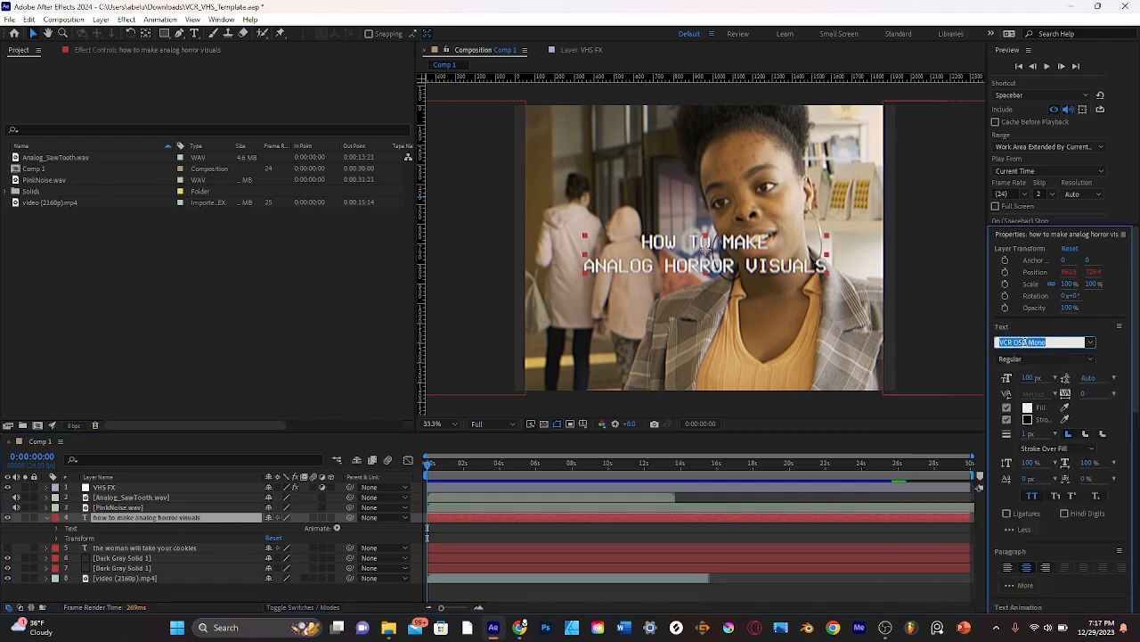
left_click(121, 556)
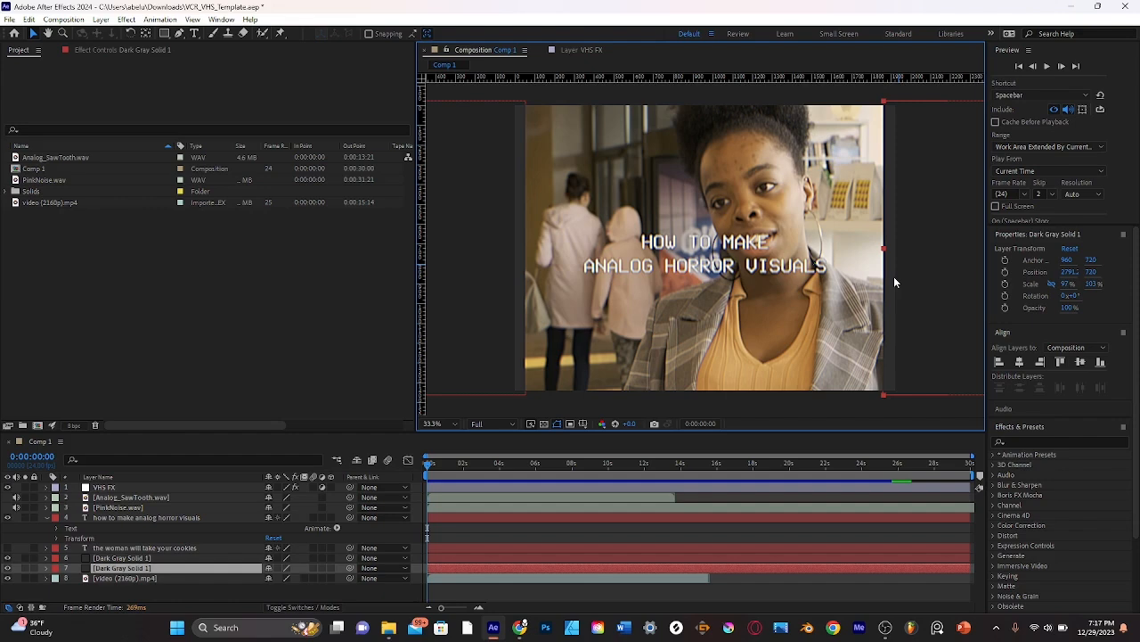
mouse_move(901, 264)
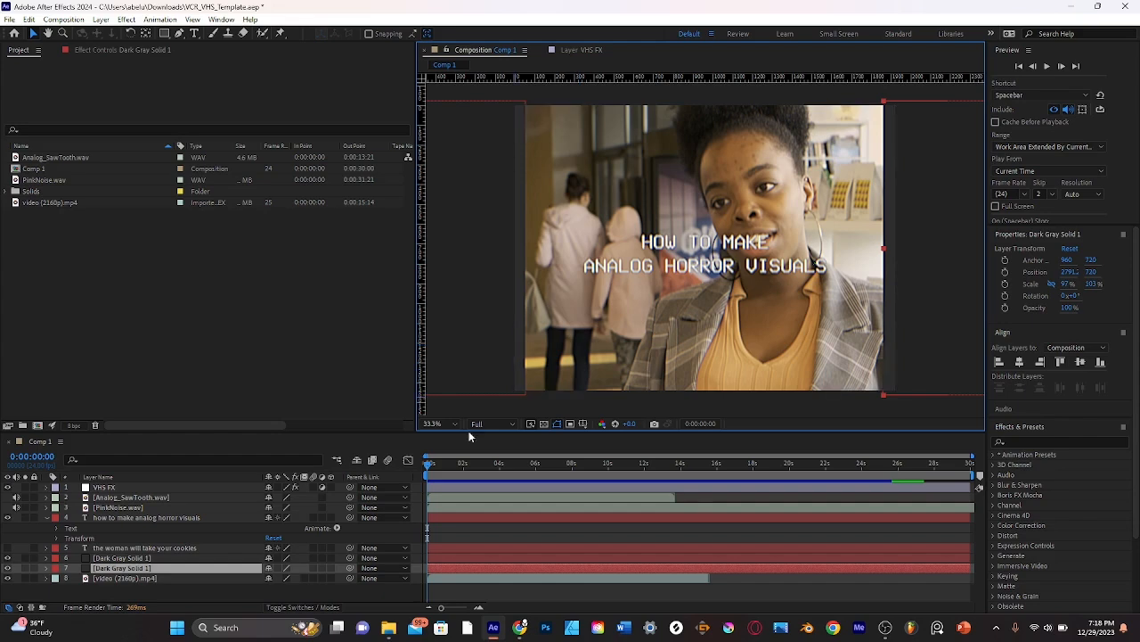
left_click(146, 516)
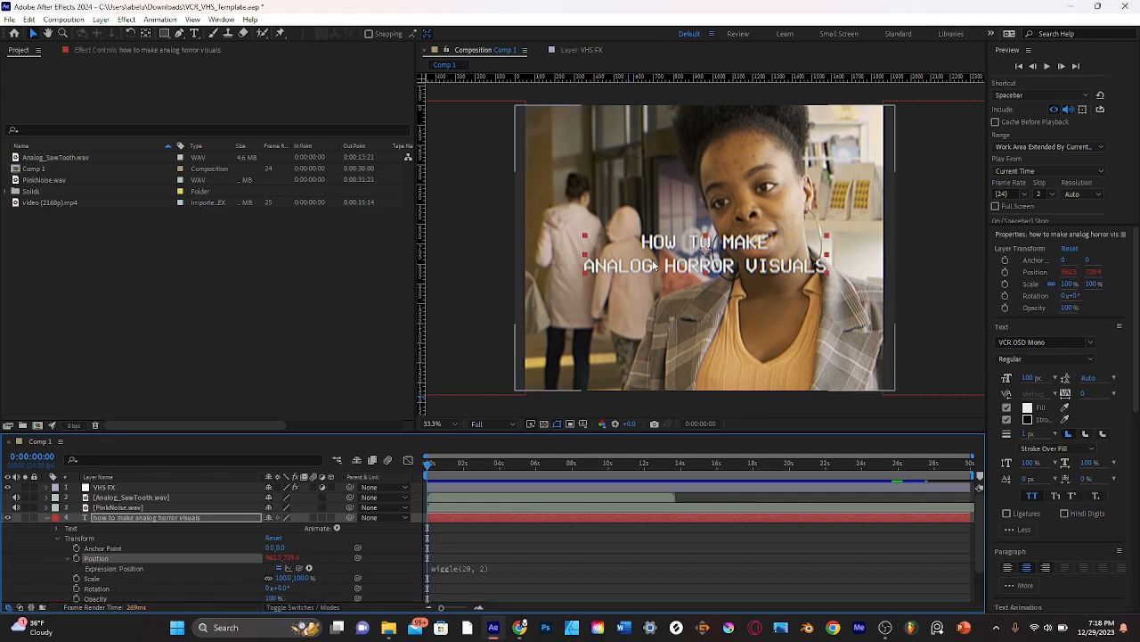
mouse_move(616, 292)
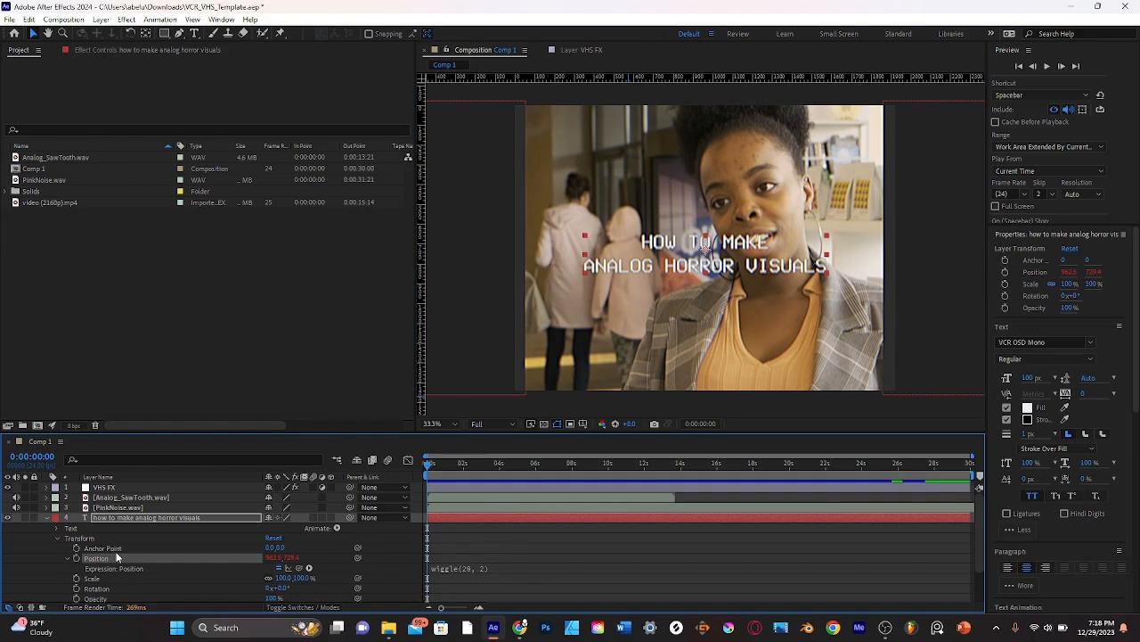
mouse_move(85, 567)
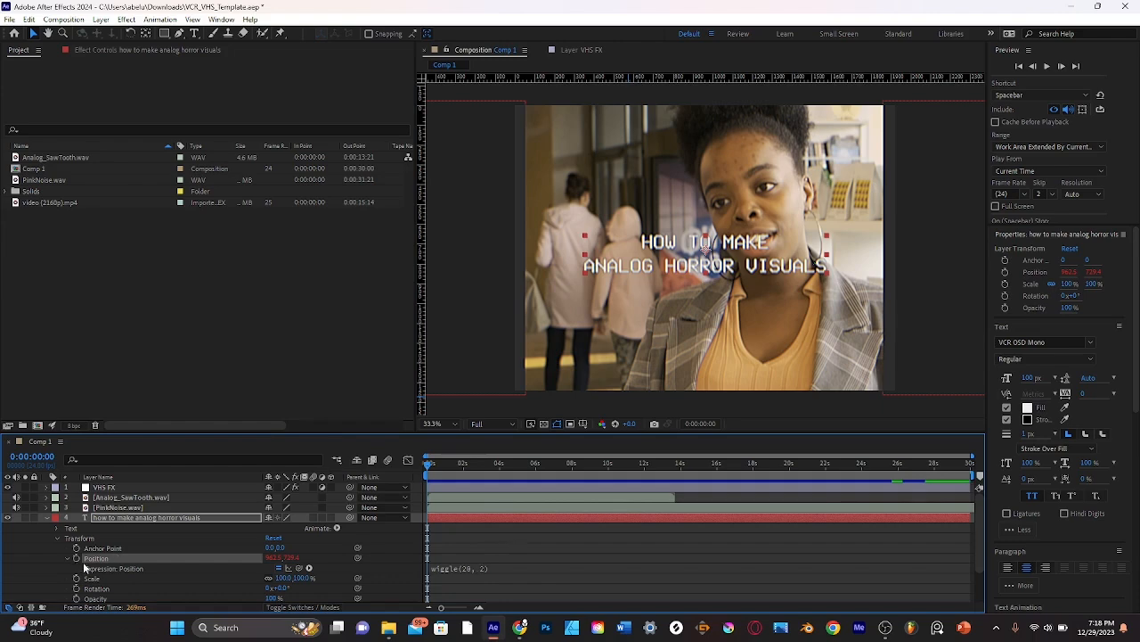
Apply a wiggle(10, 1) expression to the title's Position so it jitters.
left_click(57, 528)
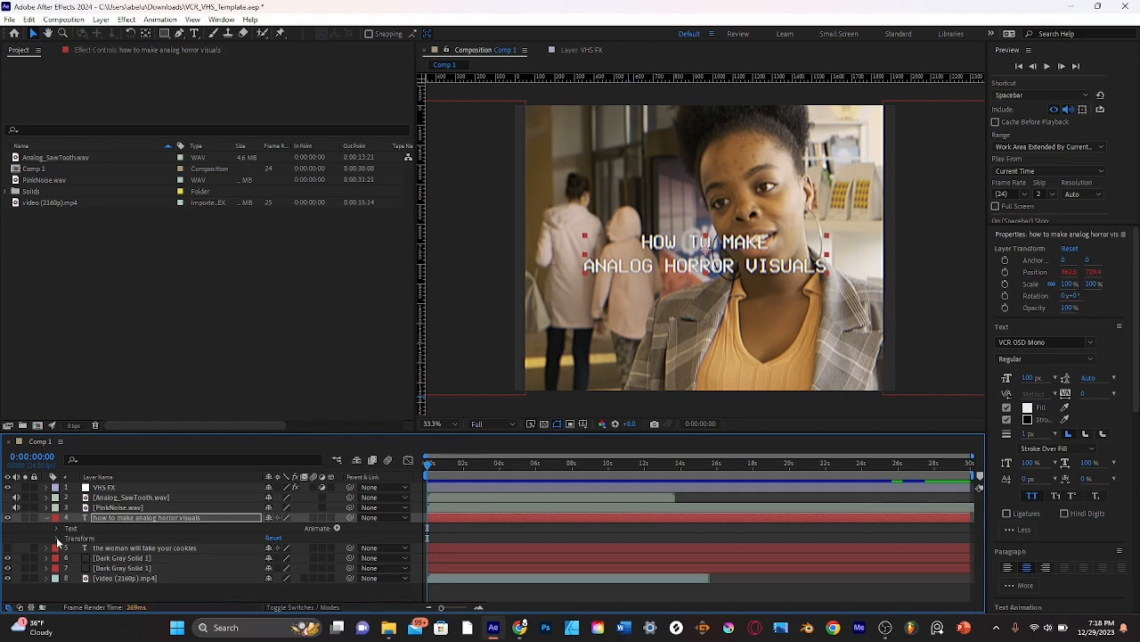
left_click(57, 535)
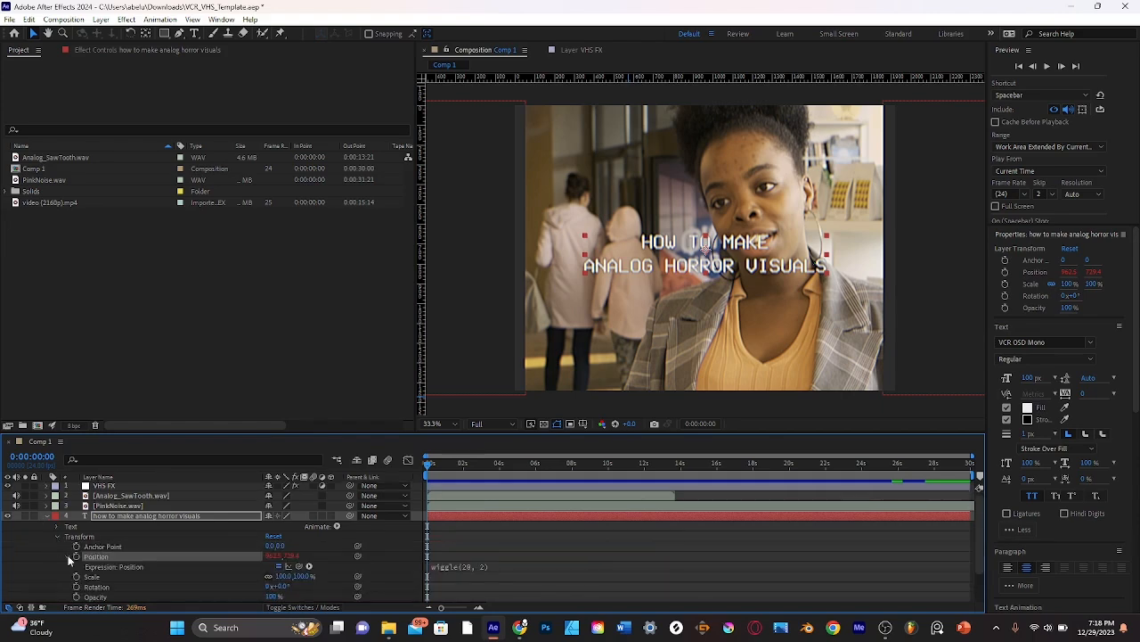
mouse_move(77, 556)
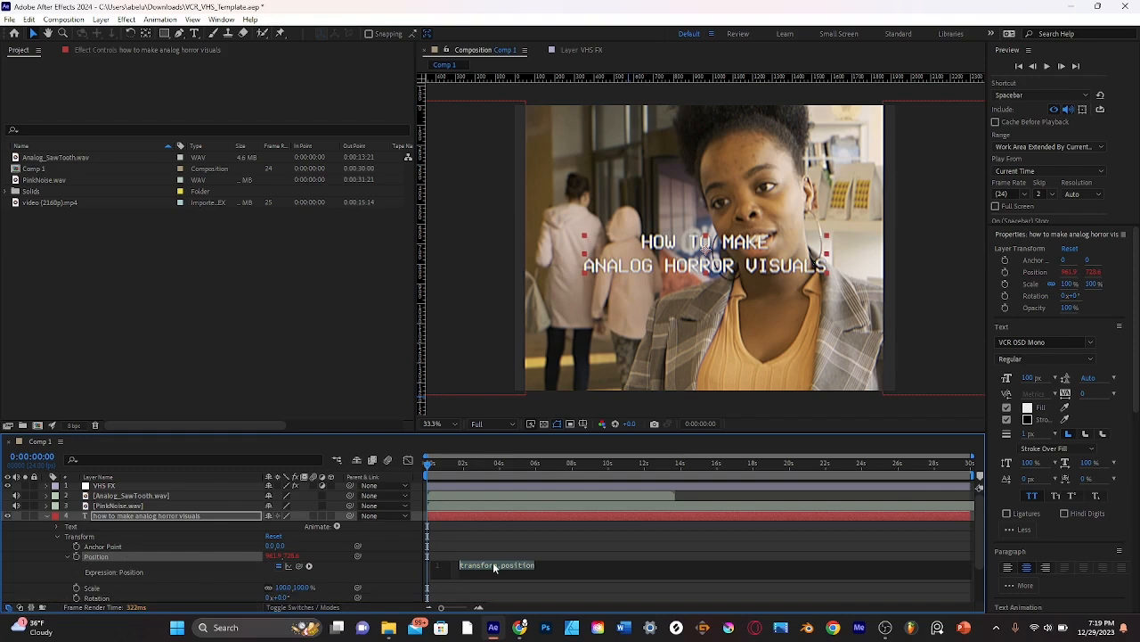
mouse_move(484, 555)
type("wigg")
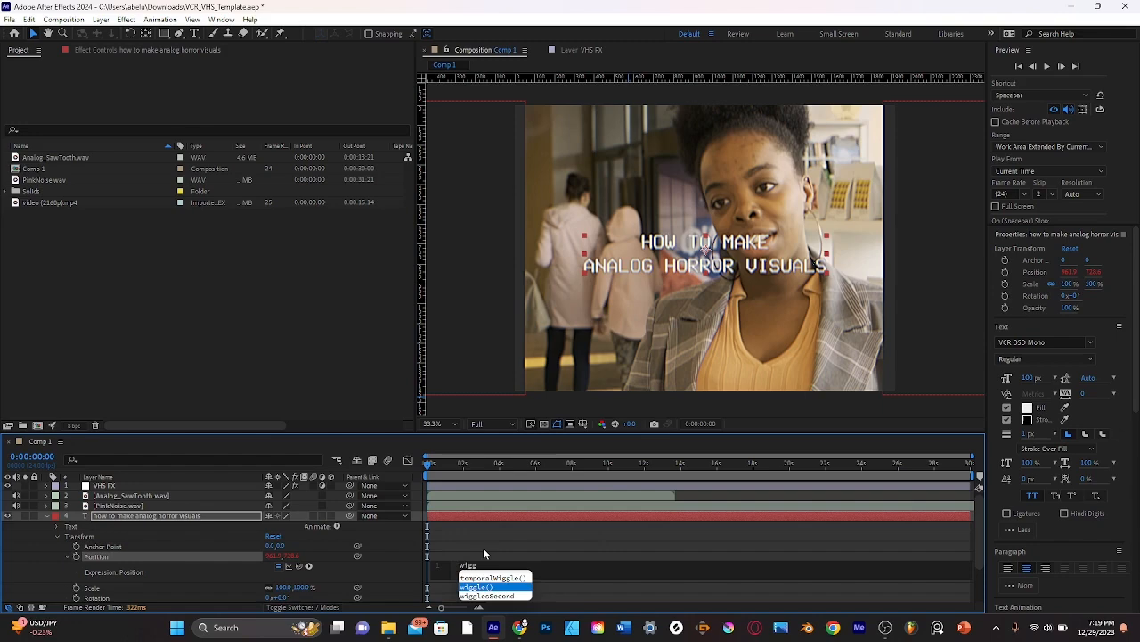
left_click(476, 587)
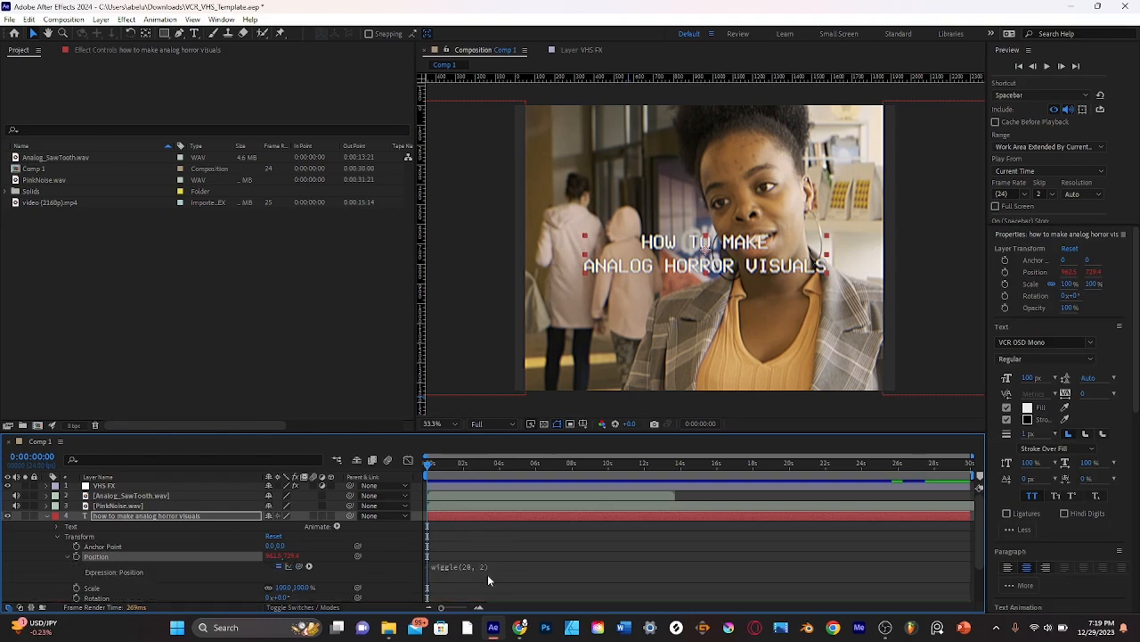
double_click(460, 567)
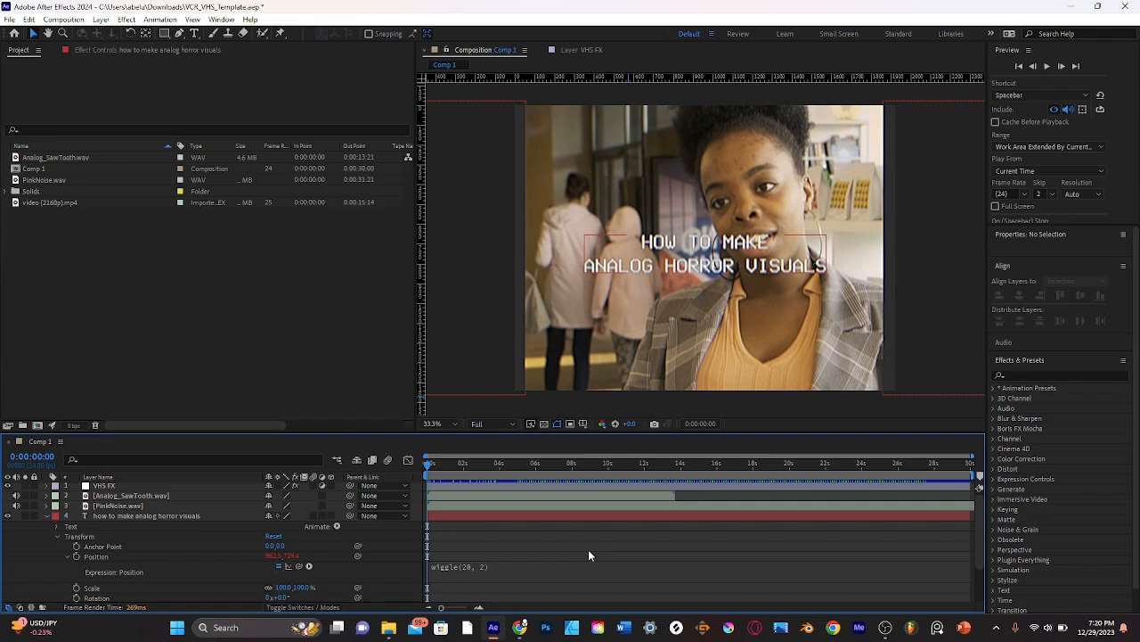
mouse_move(835, 556)
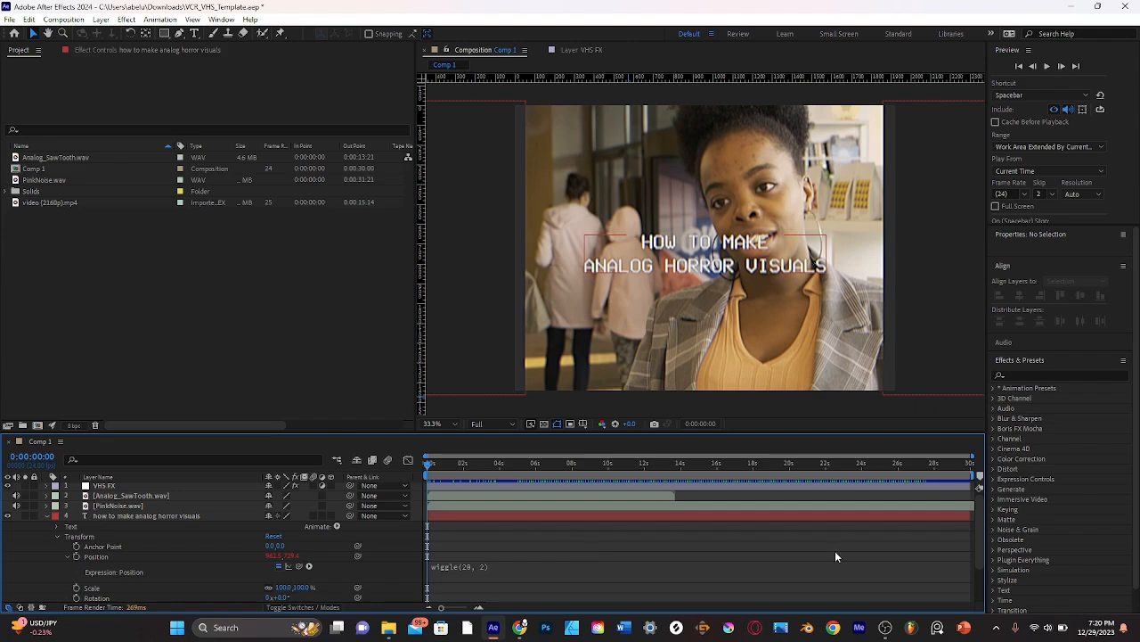
mouse_move(589, 554)
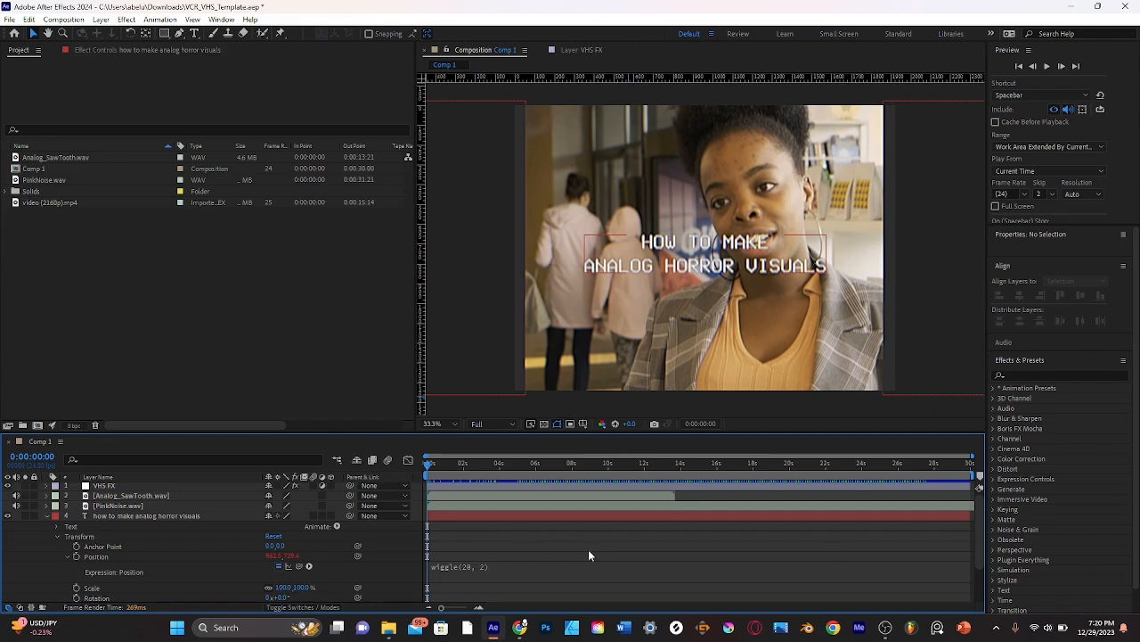